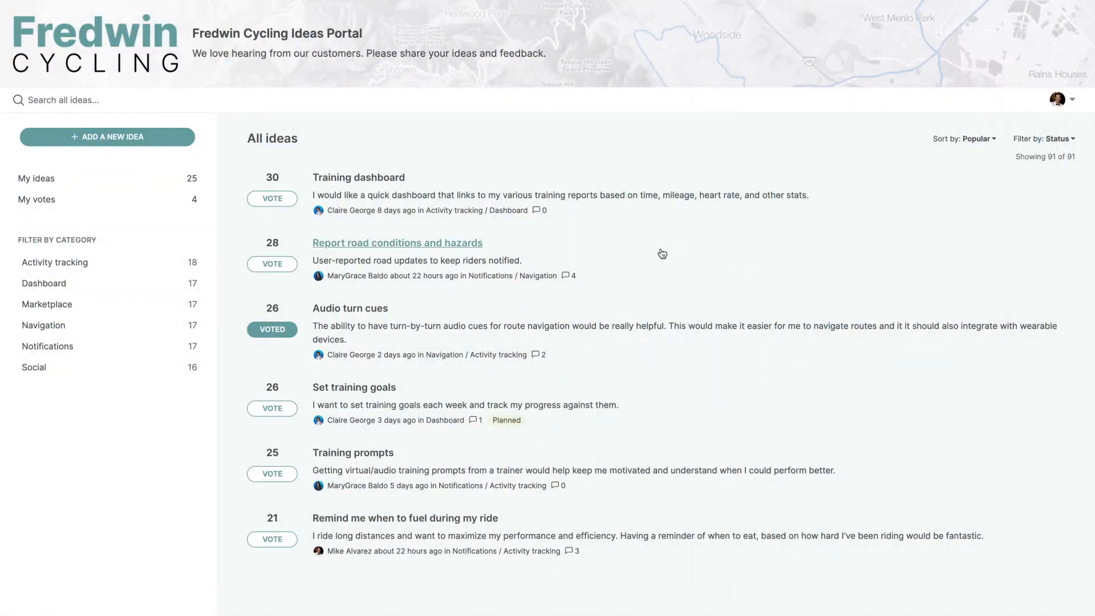
# Vote for the Report road conditions and hazards idea, then open the fuel-reminder idea
pyautogui.click(272, 263)
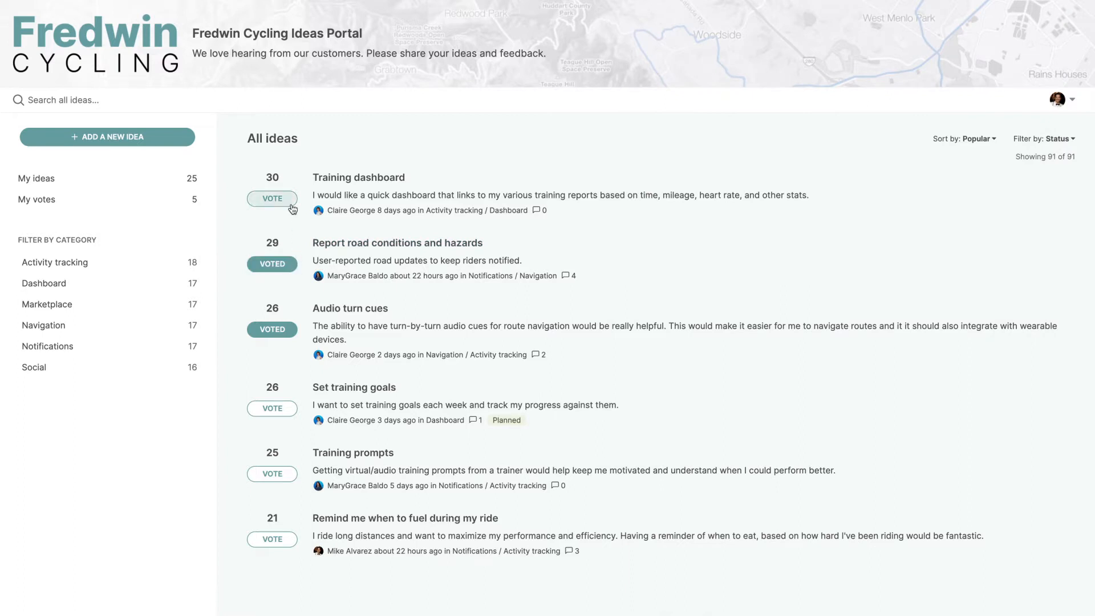
pyautogui.click(272, 199)
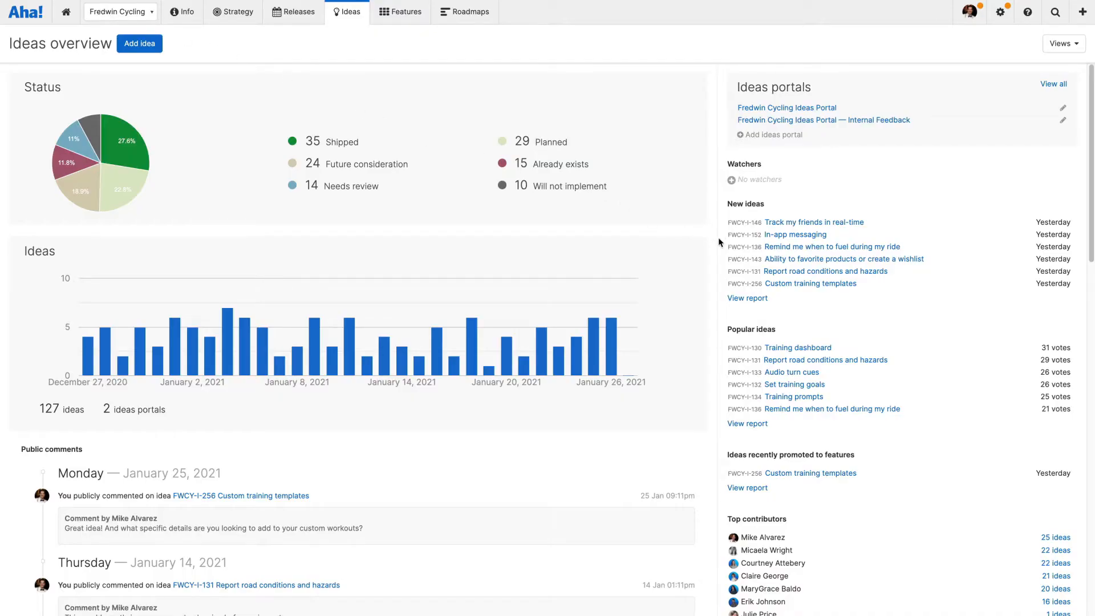
pyautogui.click(833, 247)
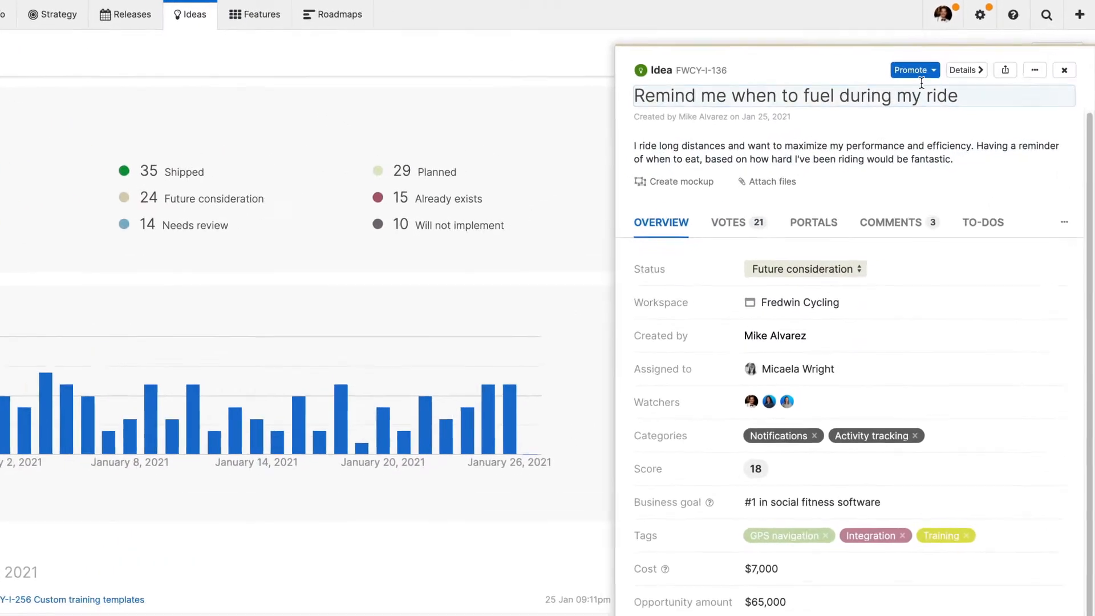
pyautogui.click(915, 70)
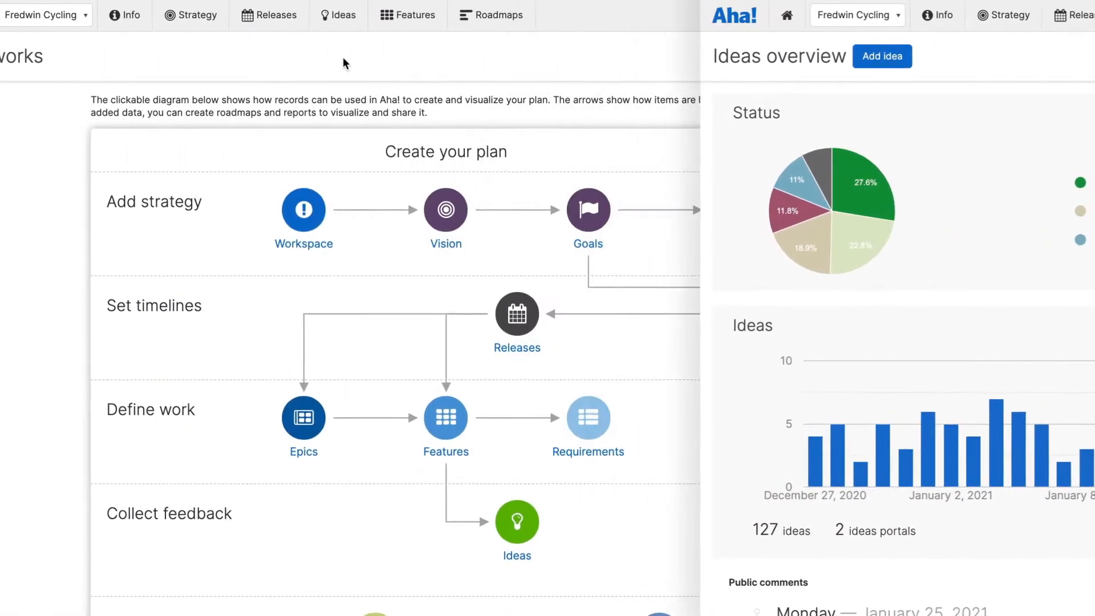
# Choose Overview from the Ideas menu in the top navigation
pyautogui.click(457, 15)
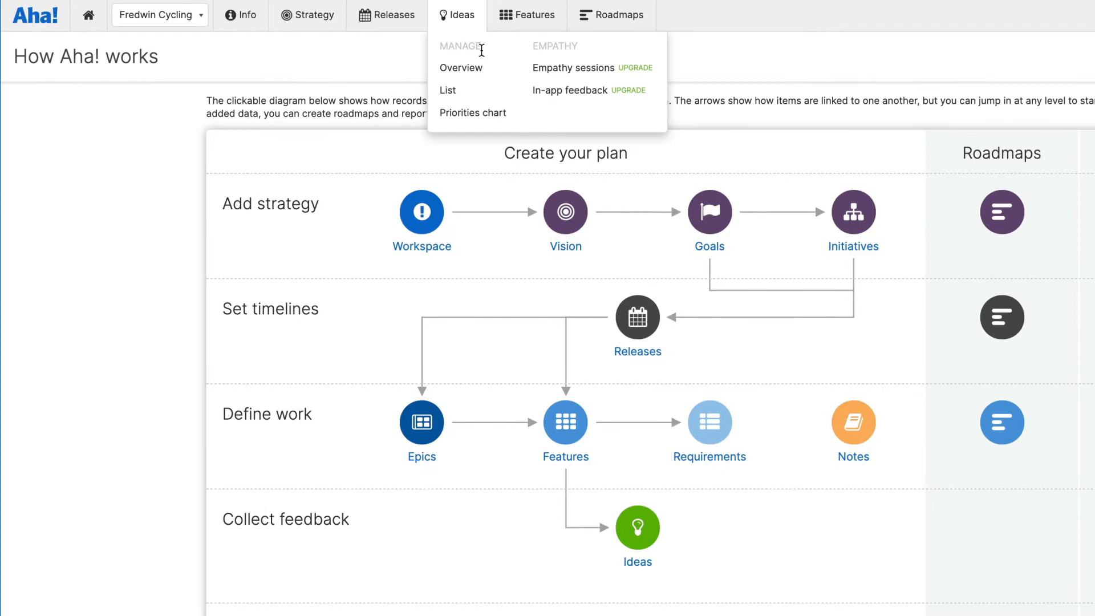
pyautogui.click(461, 67)
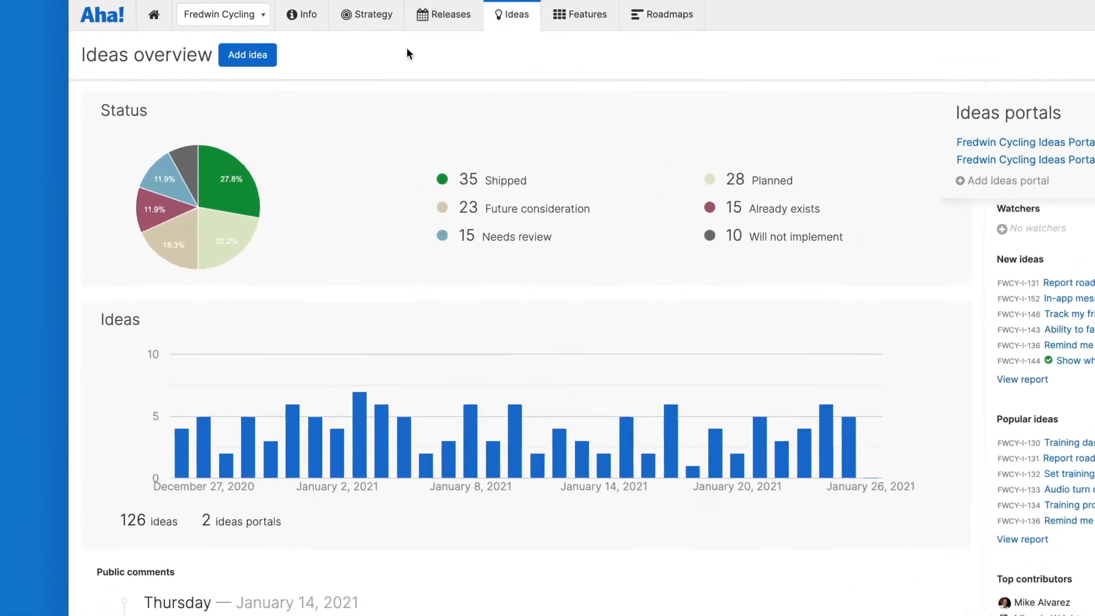
pyautogui.click(223, 14)
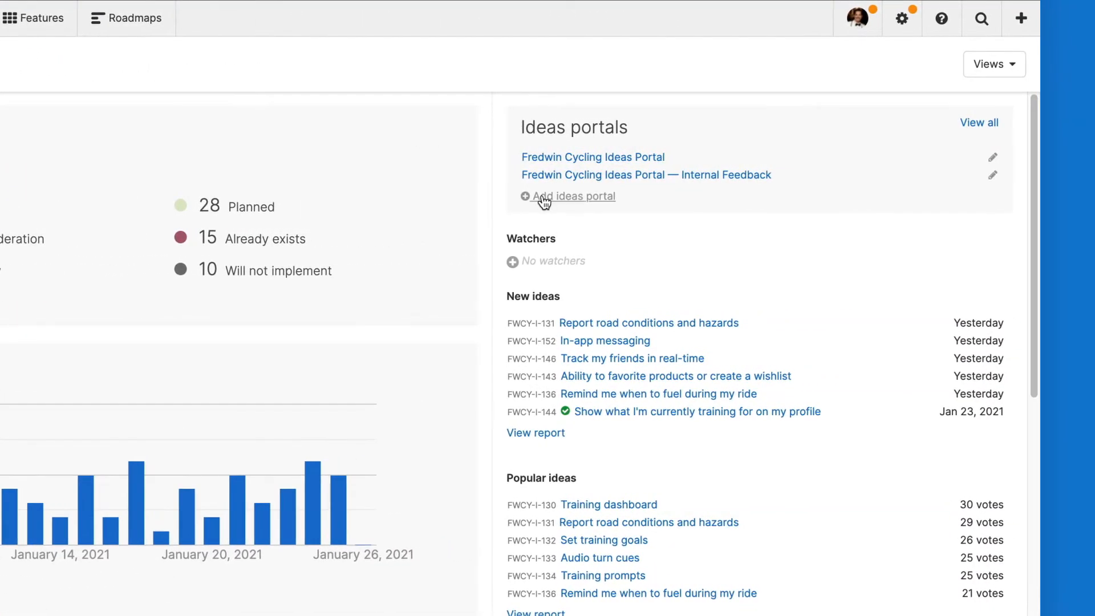
# Create a public Fredwin Cycling Ideas Portal with teal theme colour #6EA6A9
pyautogui.click(574, 196)
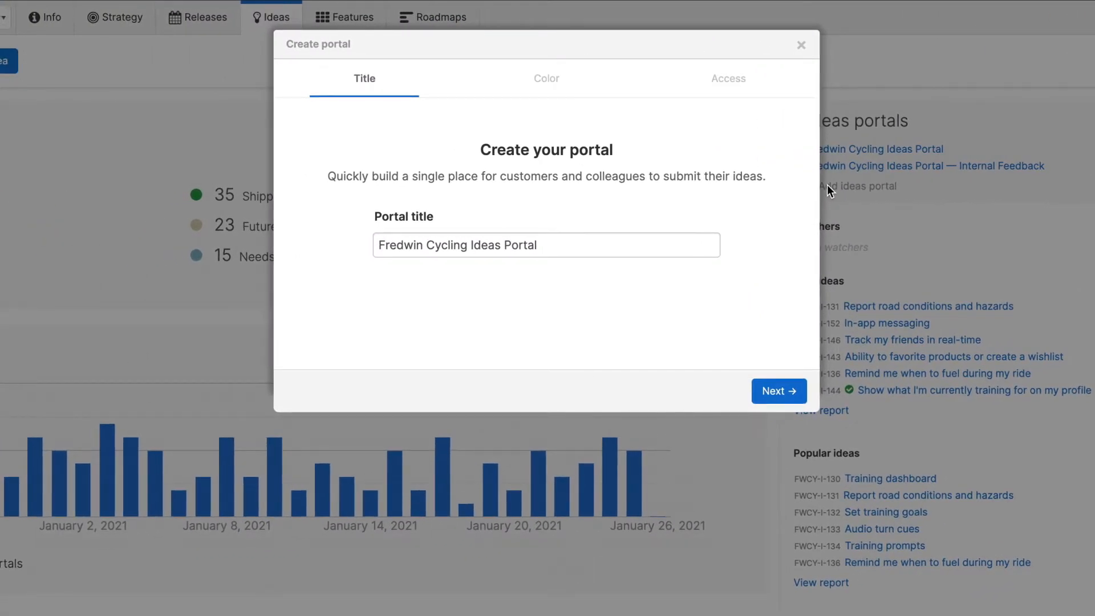
pyautogui.moveTo(765, 390)
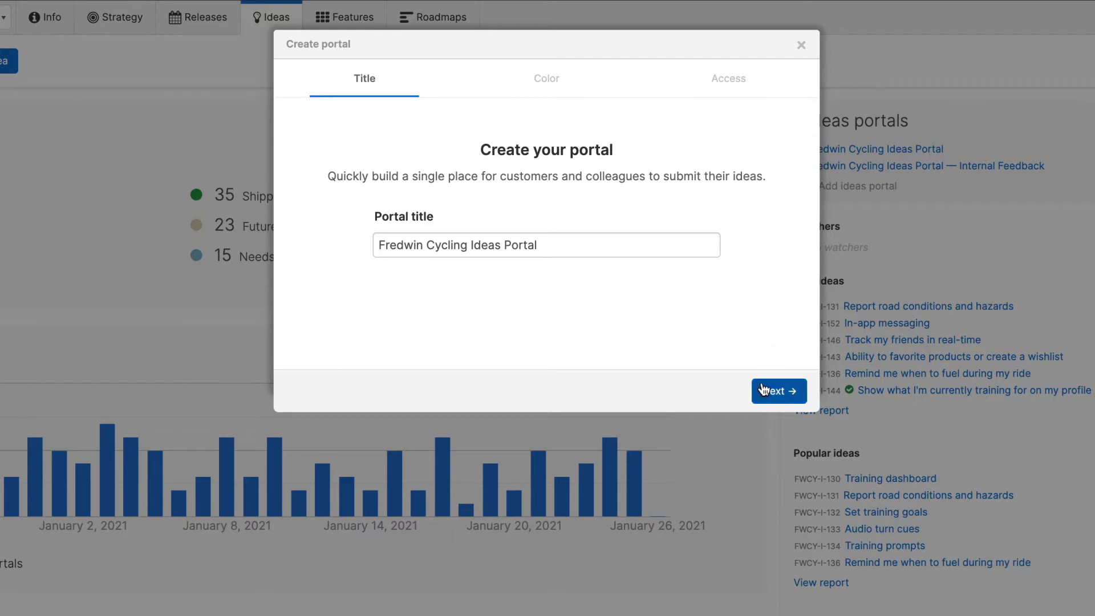
pyautogui.click(779, 390)
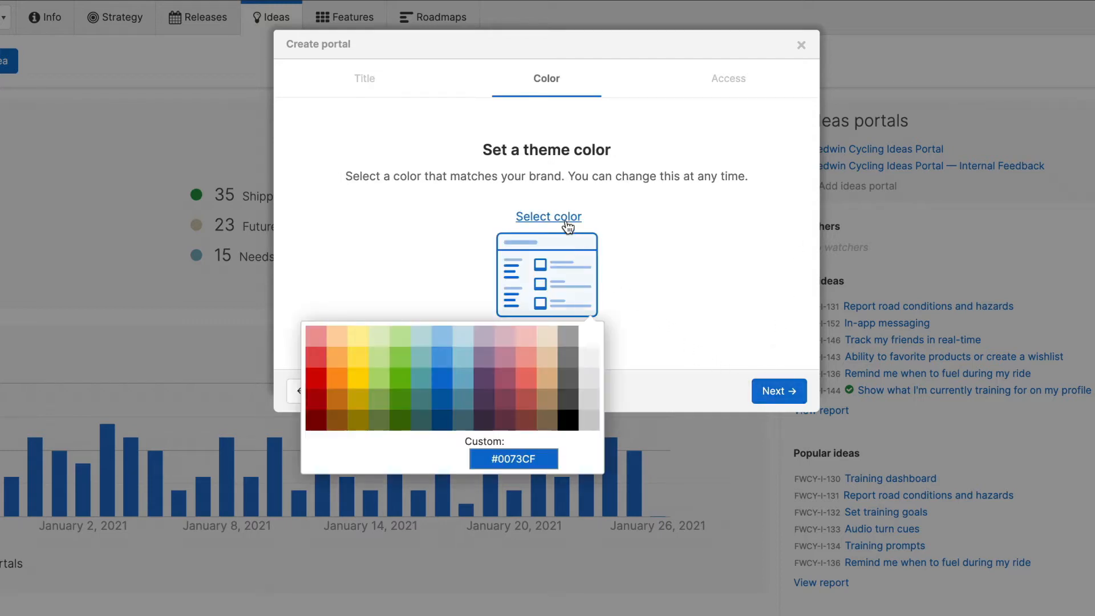
pyautogui.click(514, 459)
pyautogui.write('#6EA6A9')
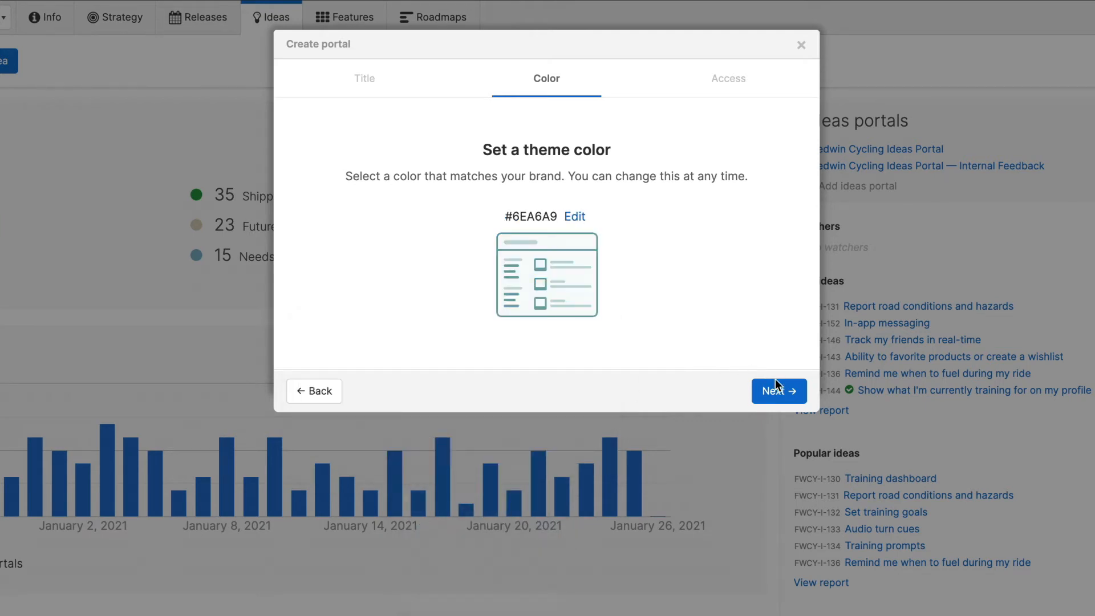
pyautogui.click(779, 391)
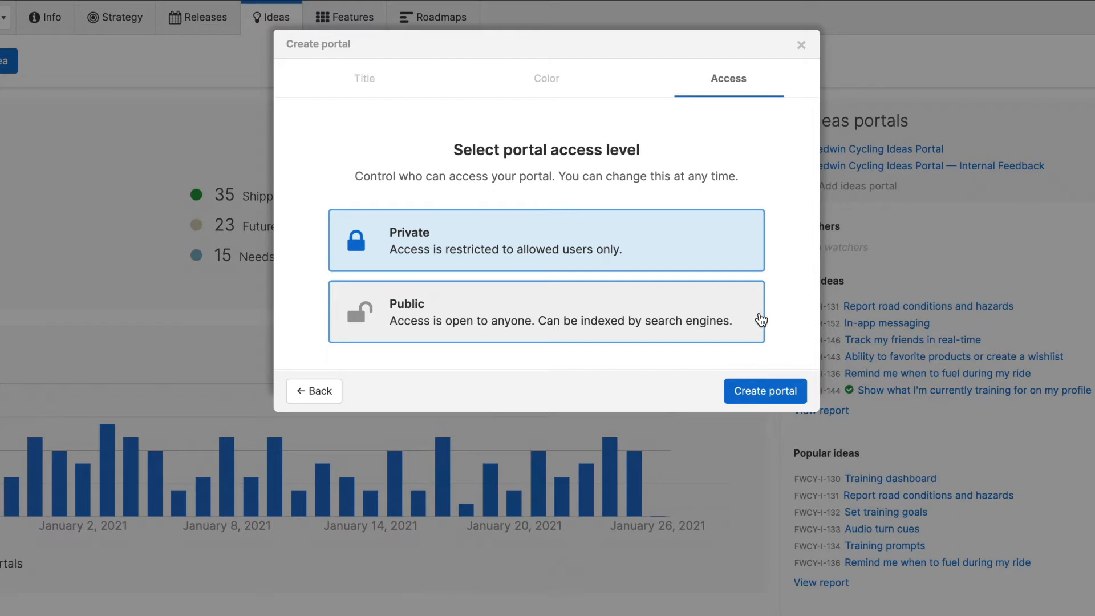
pyautogui.click(546, 312)
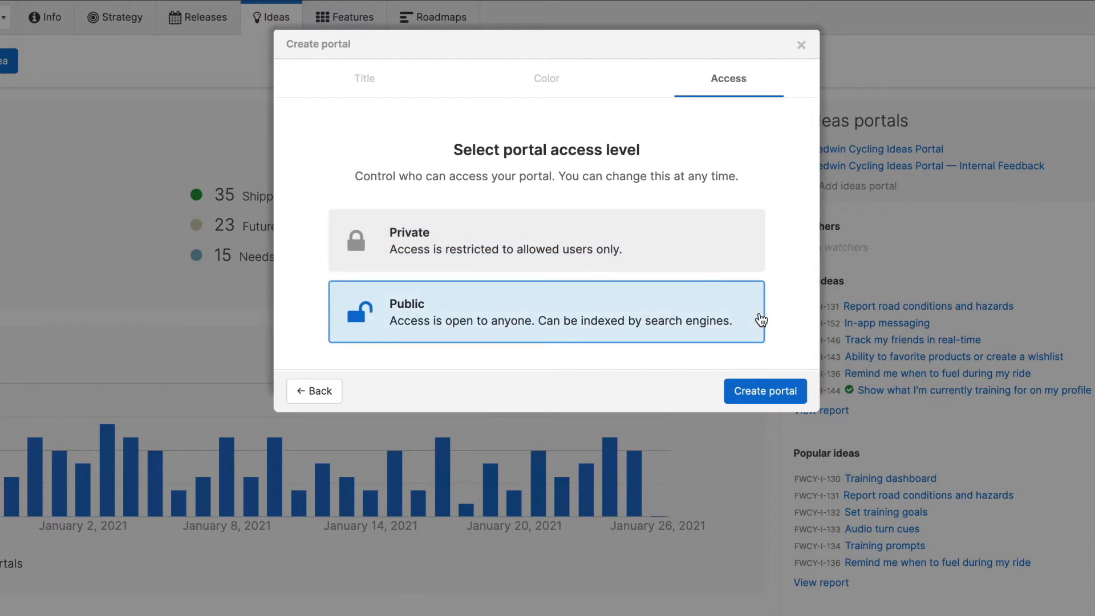
pyautogui.moveTo(780, 327)
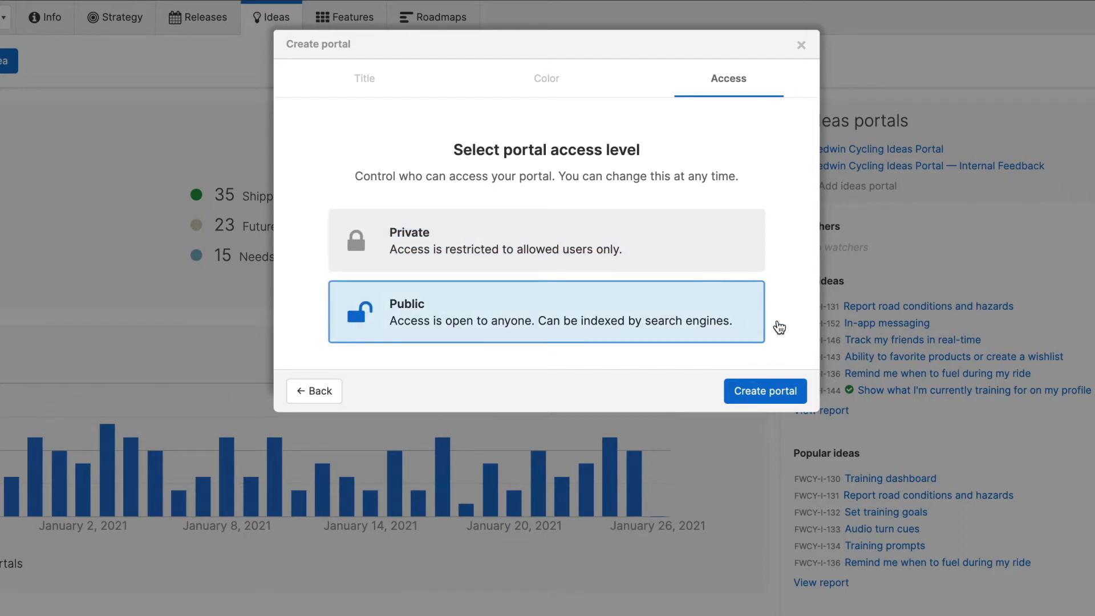
pyautogui.click(766, 391)
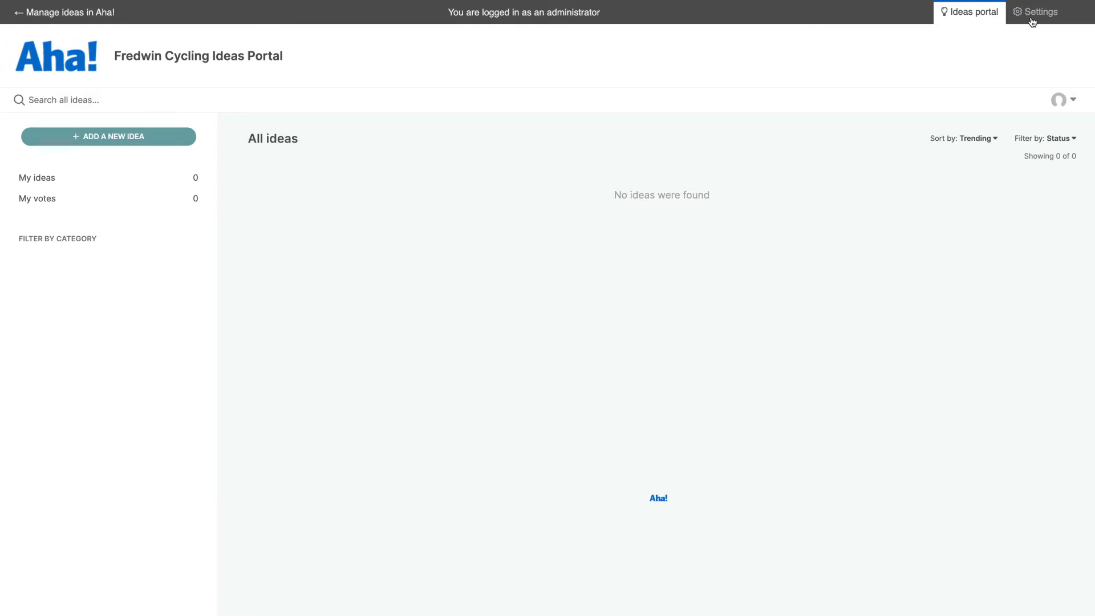
# Open the portal's Settings and review its Branding, Emails and Terminology tabs
pyautogui.click(1033, 13)
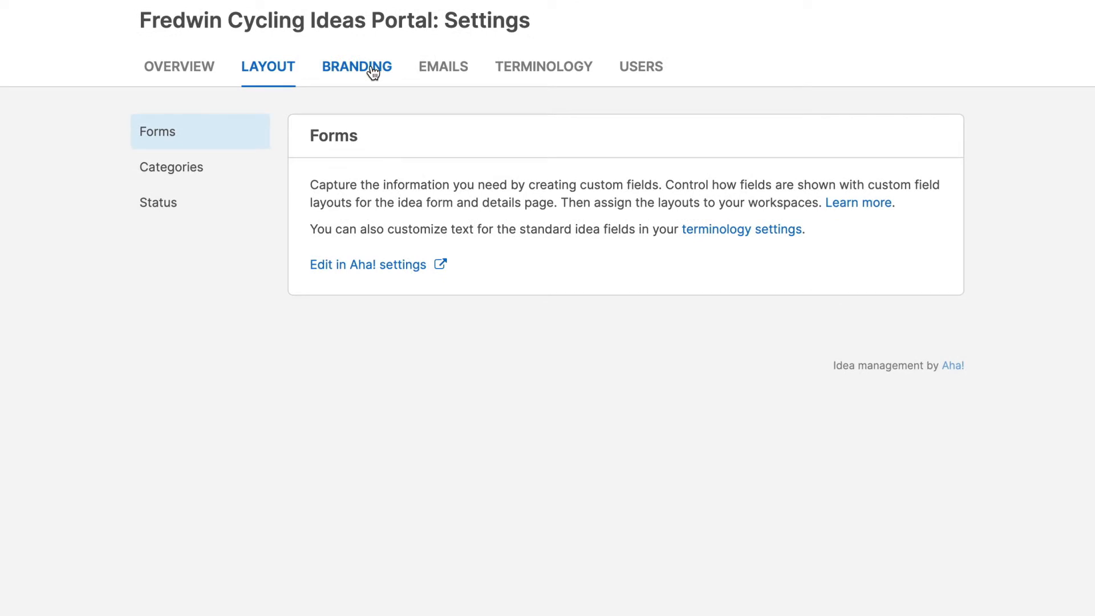
pyautogui.click(356, 66)
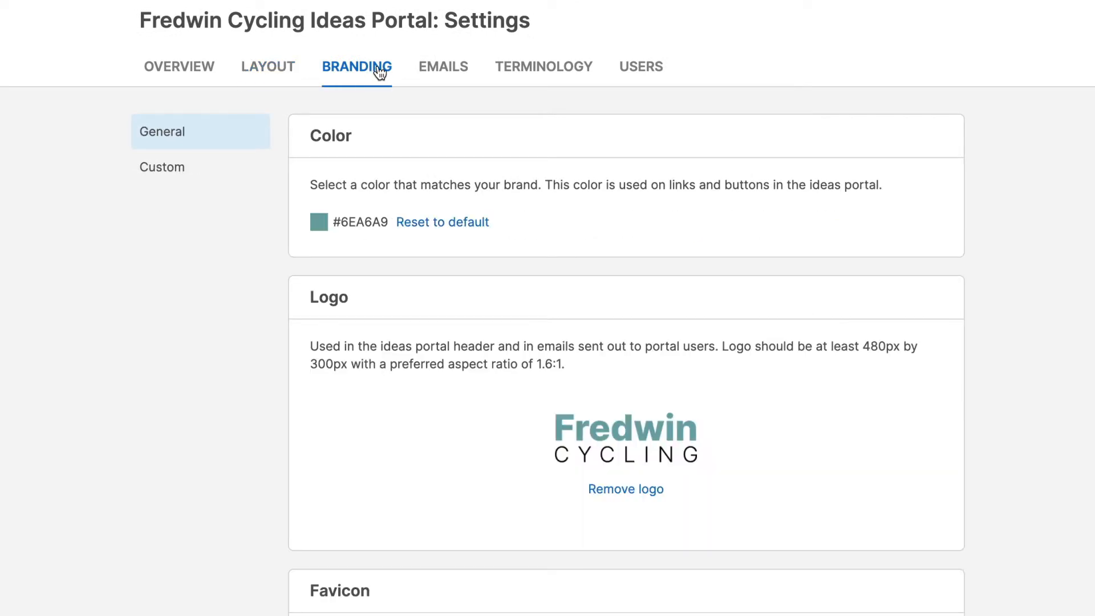
pyautogui.moveTo(410, 69)
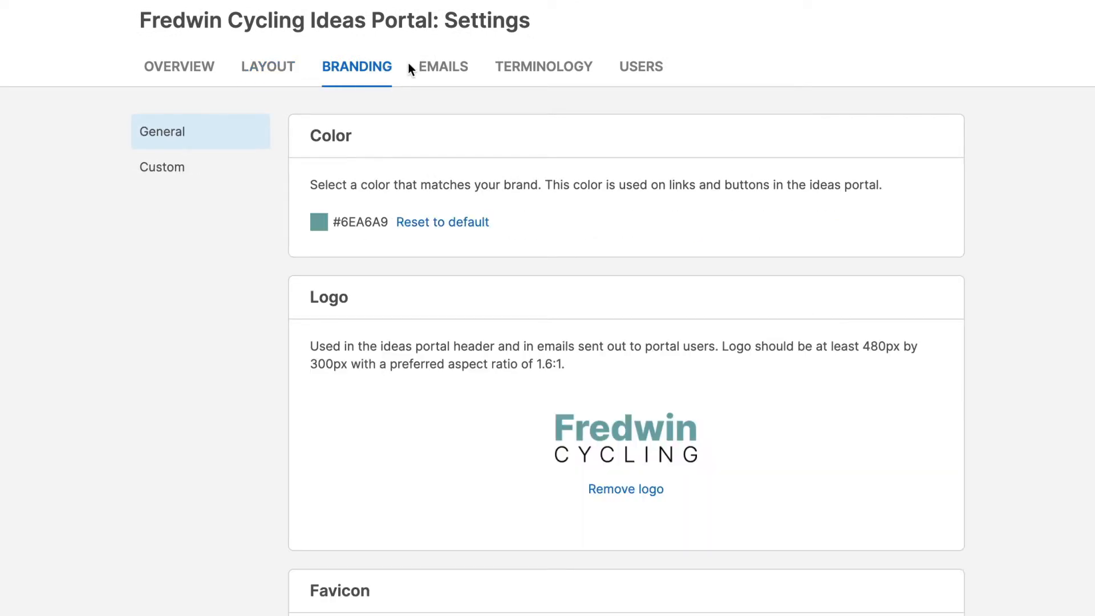
pyautogui.click(441, 66)
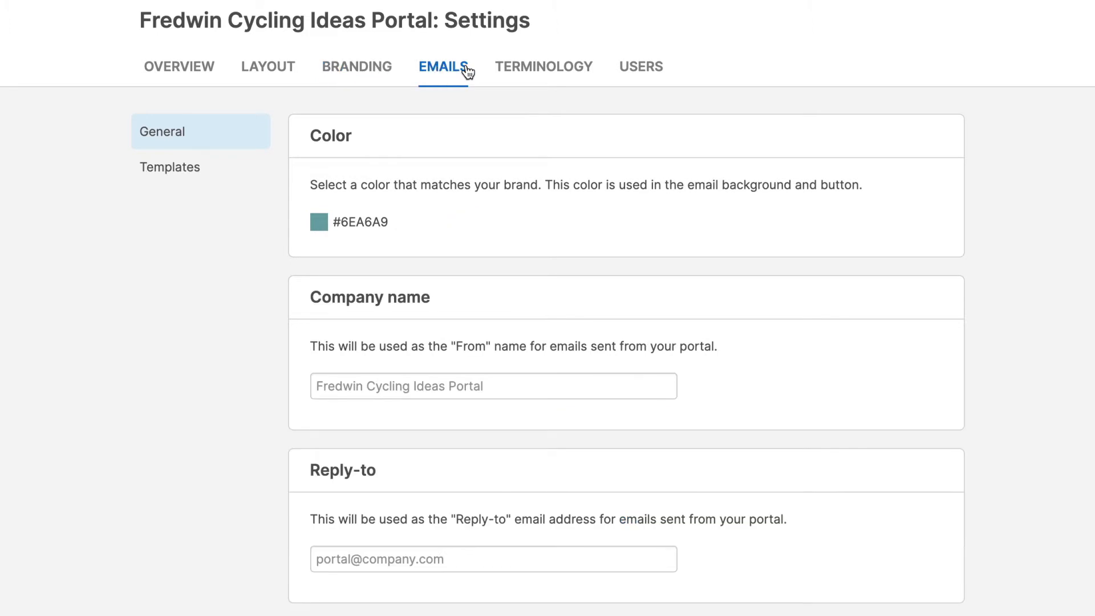
pyautogui.moveTo(509, 74)
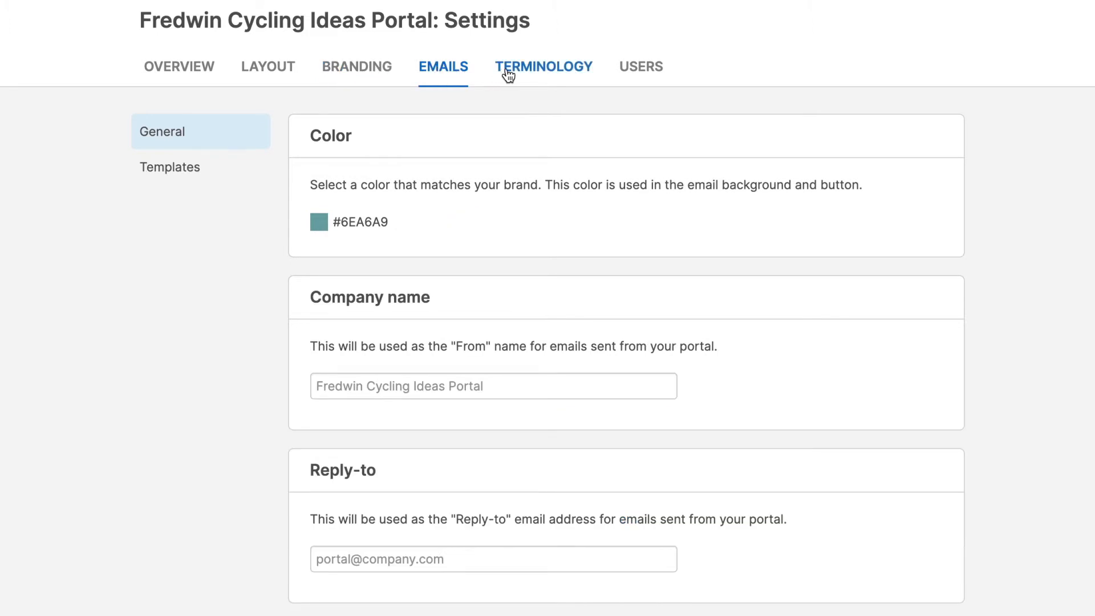
pyautogui.click(544, 67)
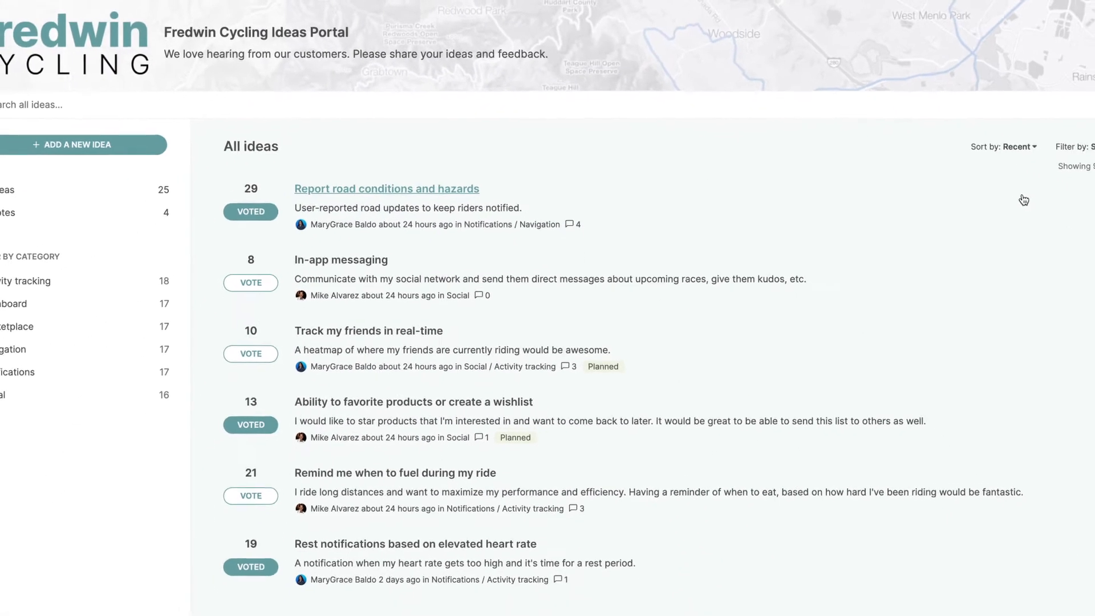
# Sort ideas by Popular, search 'bike shop', then add a Custom training templates idea
pyautogui.click(1003, 146)
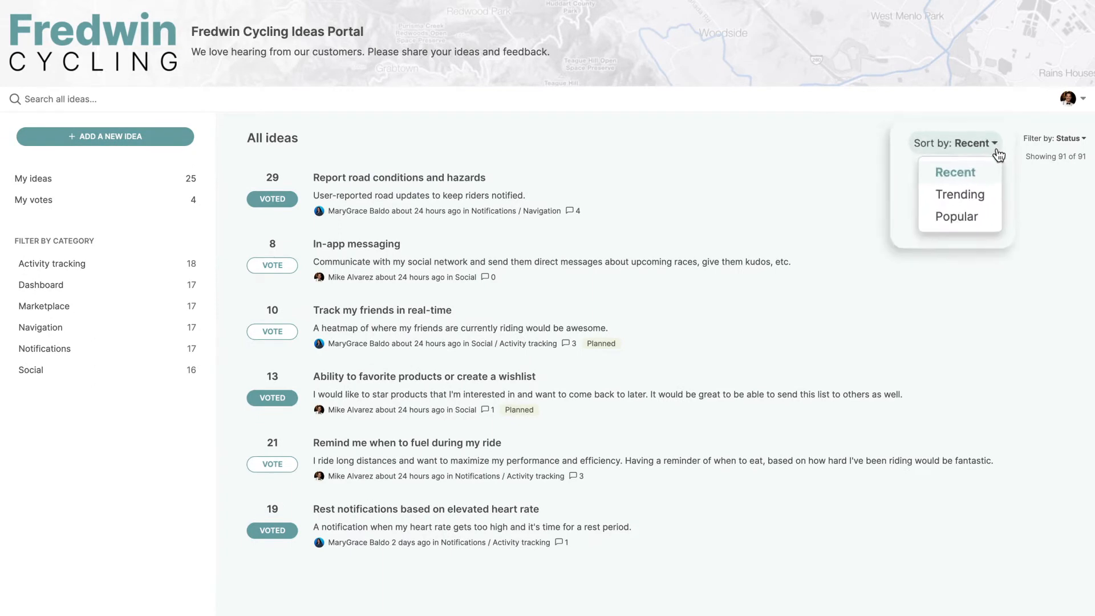
pyautogui.click(960, 194)
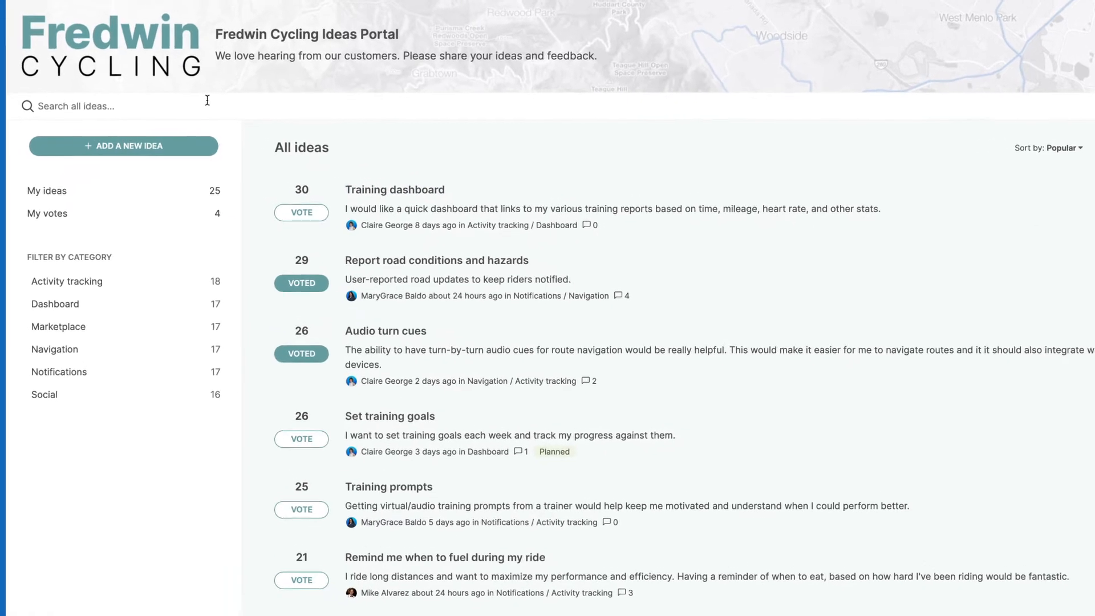
pyautogui.write('bike shop')
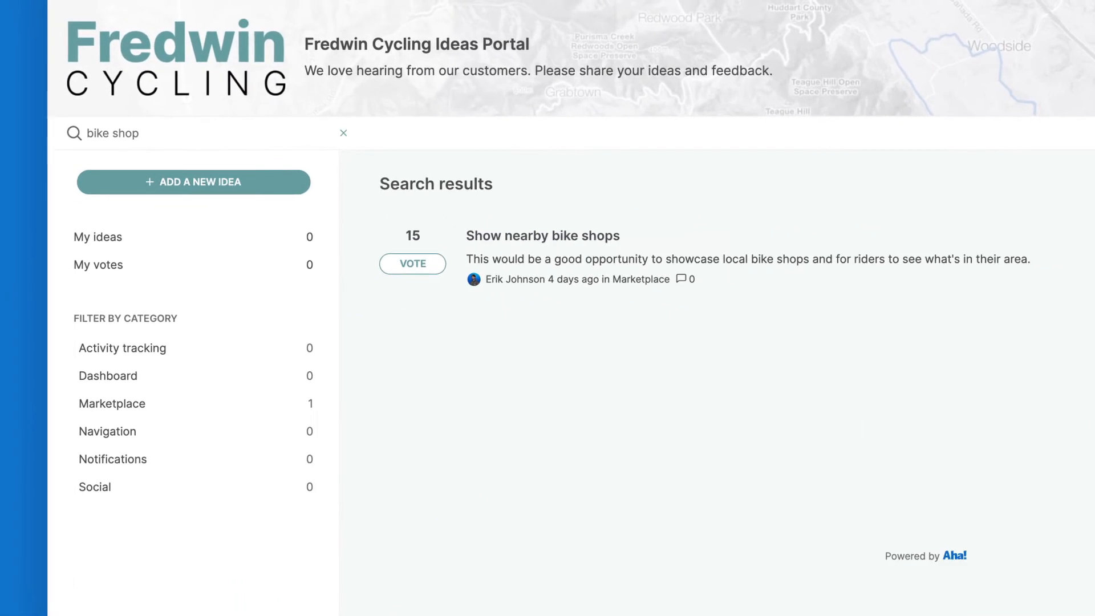
pyautogui.click(413, 264)
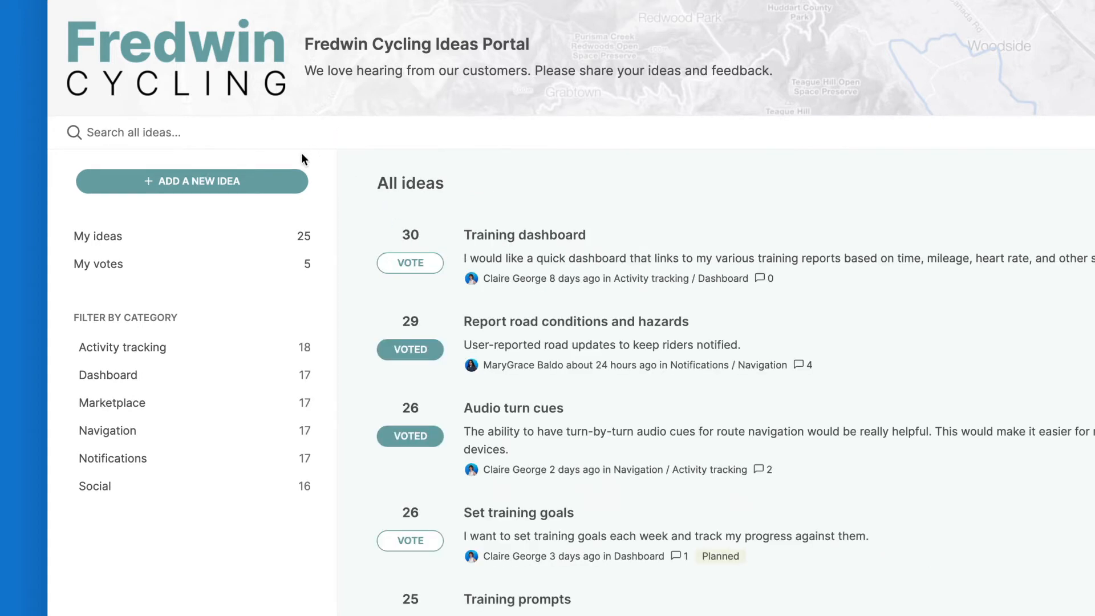
pyautogui.click(192, 181)
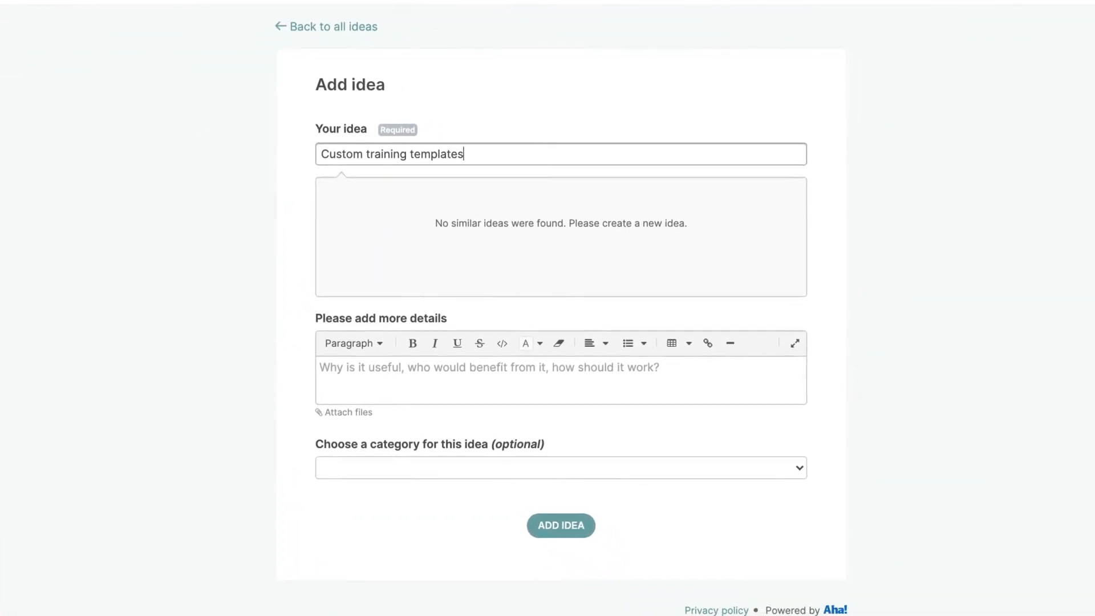
pyautogui.click(561, 526)
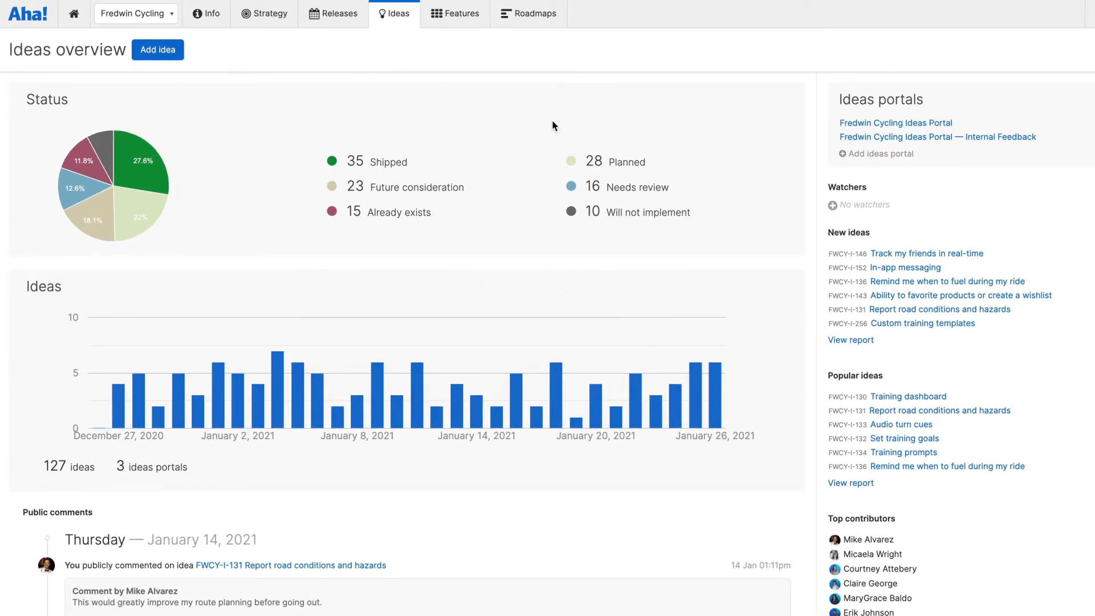
# Give Custom training templates the Navigation category, Training tag and '#1 in social fitness software' goal
pyautogui.click(922, 324)
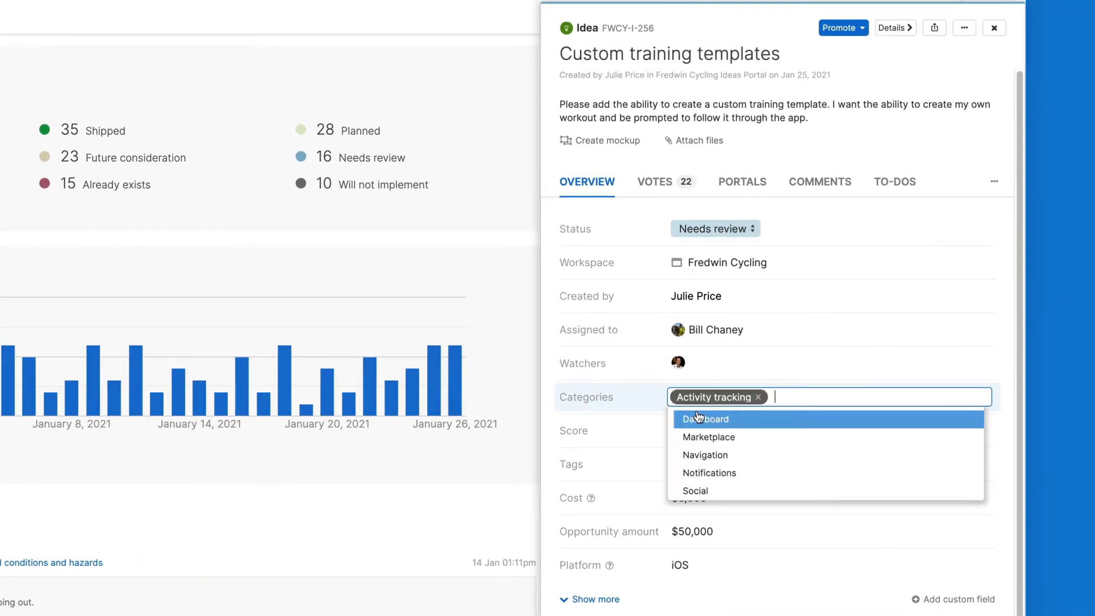
pyautogui.click(705, 455)
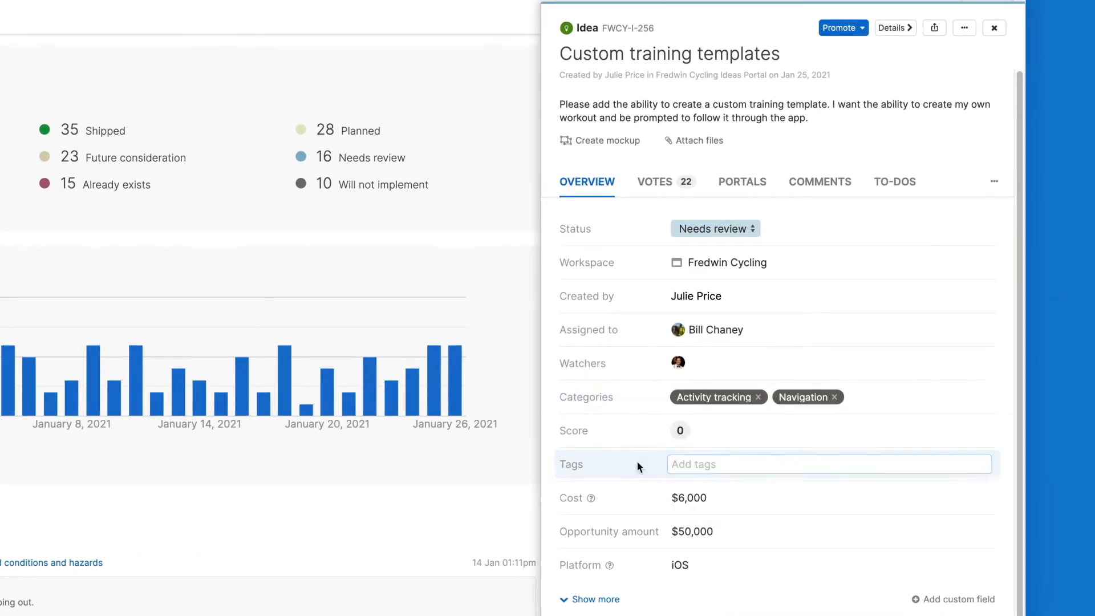
pyautogui.write('train')
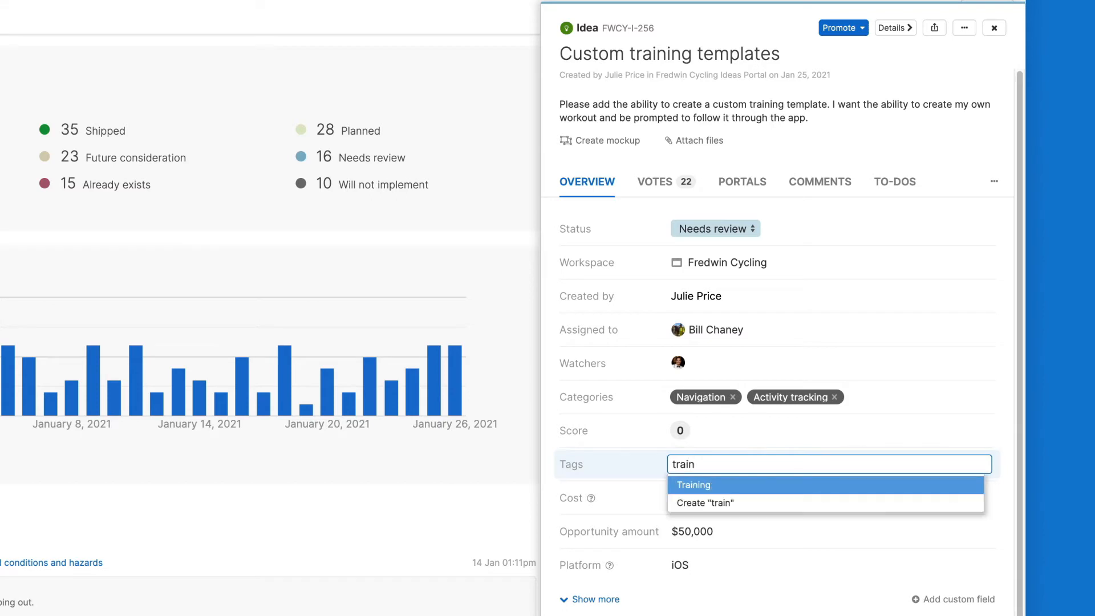
pyautogui.click(694, 485)
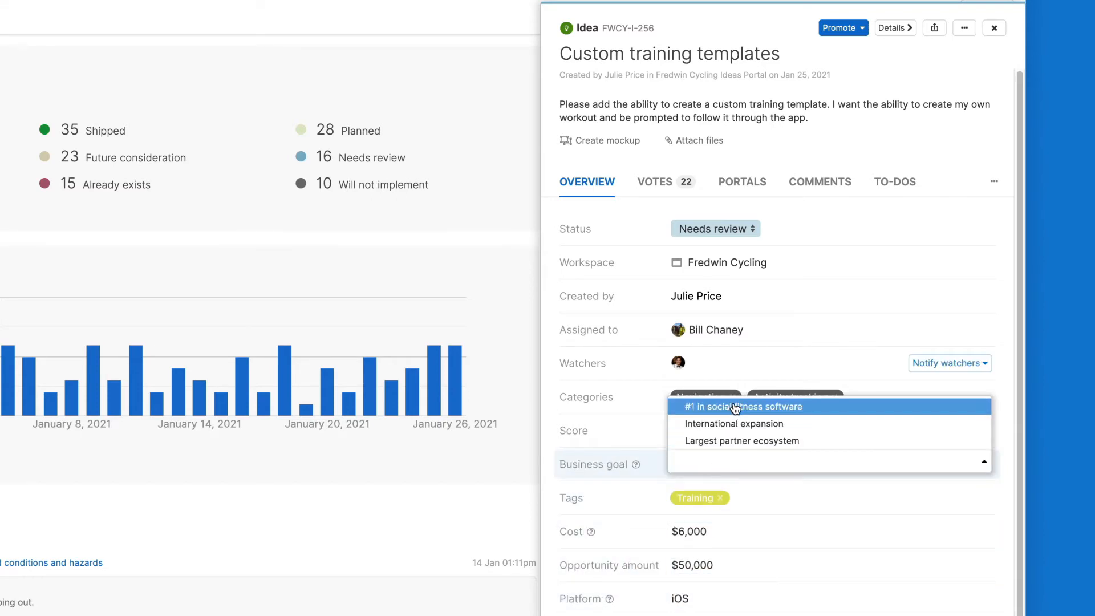
pyautogui.click(820, 182)
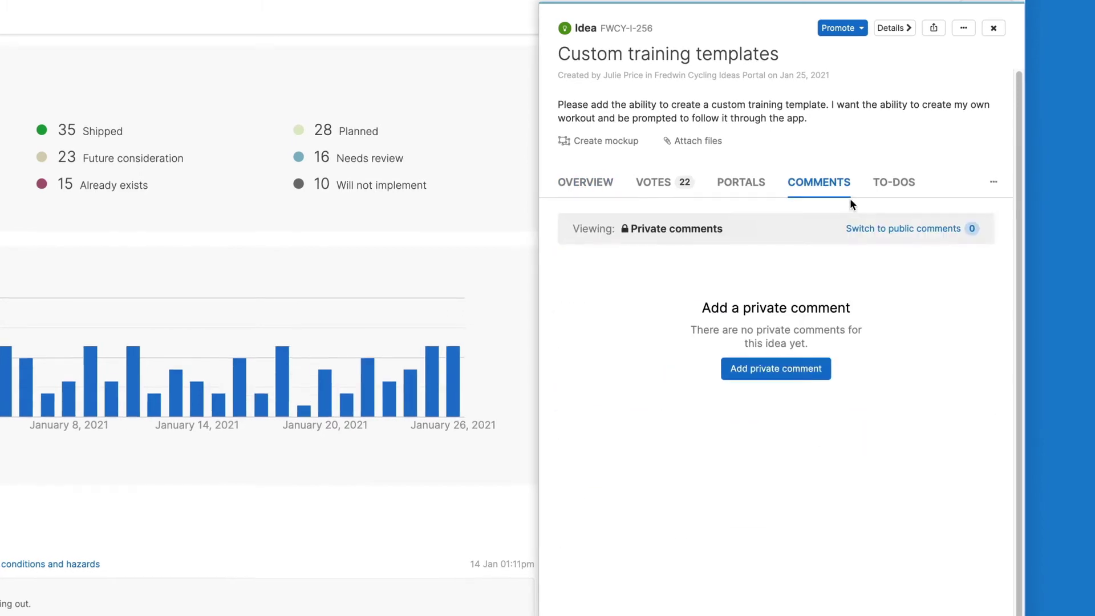
# Post a public comment asking what specific details they want added to custom workouts
pyautogui.click(903, 229)
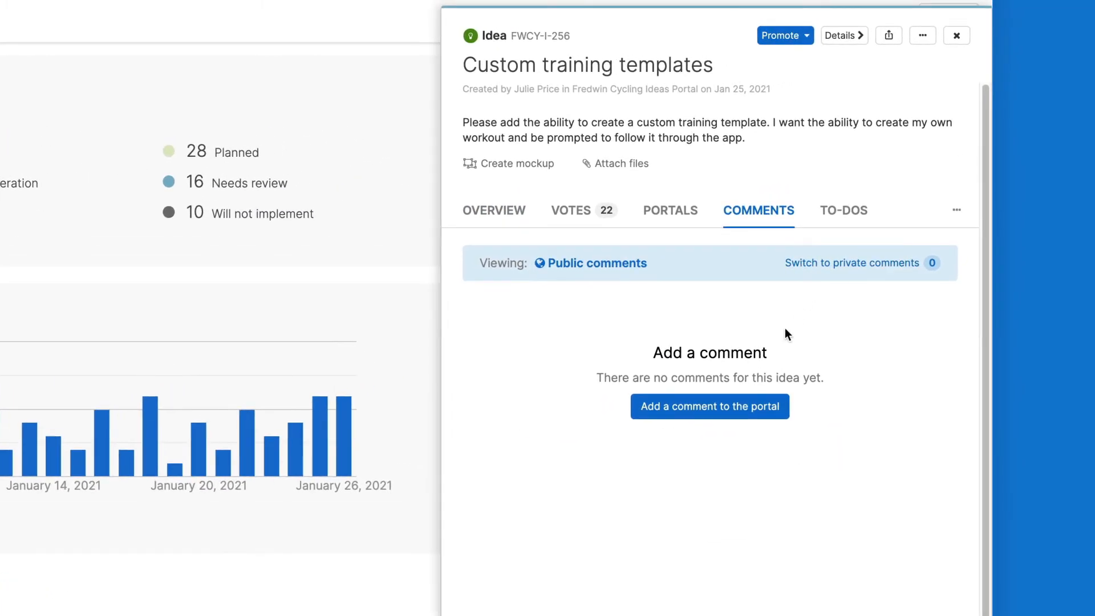
pyautogui.write('Great idea! And what specific details are you looking to add to your custom workouts?')
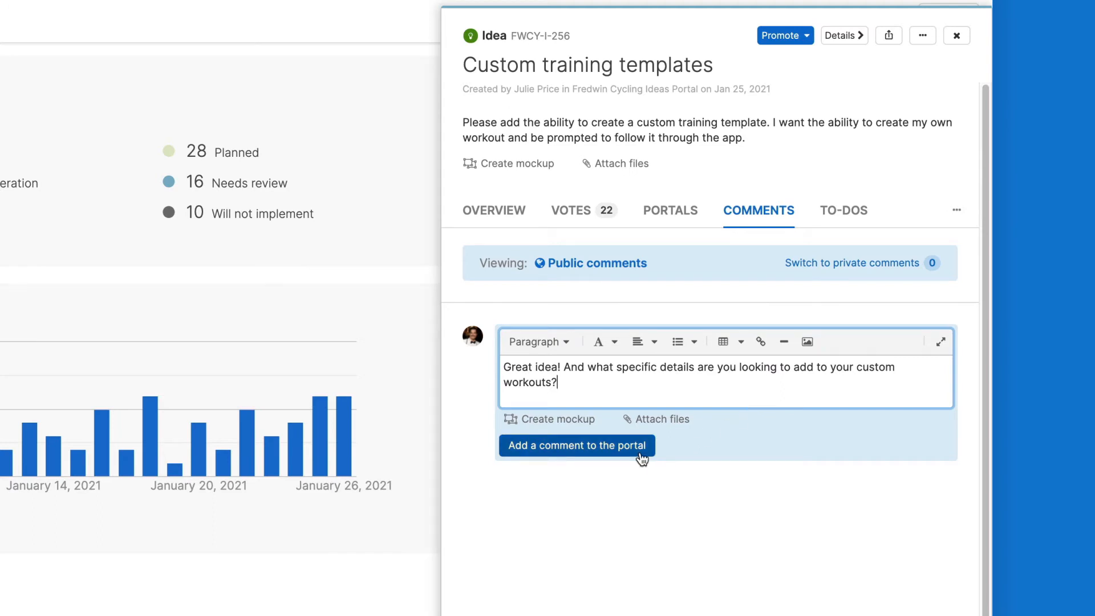
pyautogui.click(577, 446)
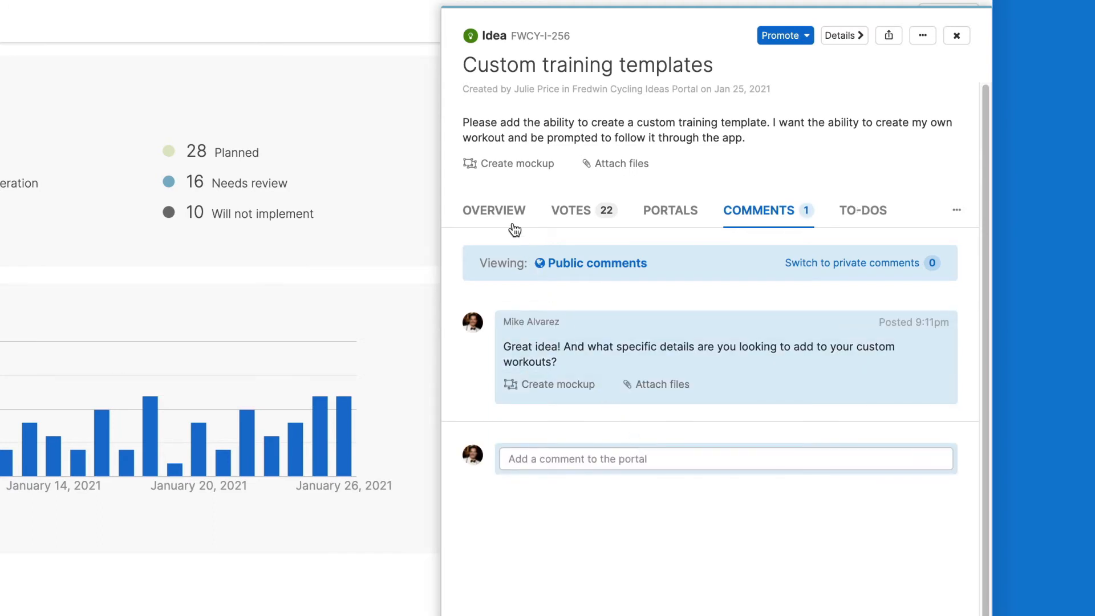
pyautogui.click(494, 211)
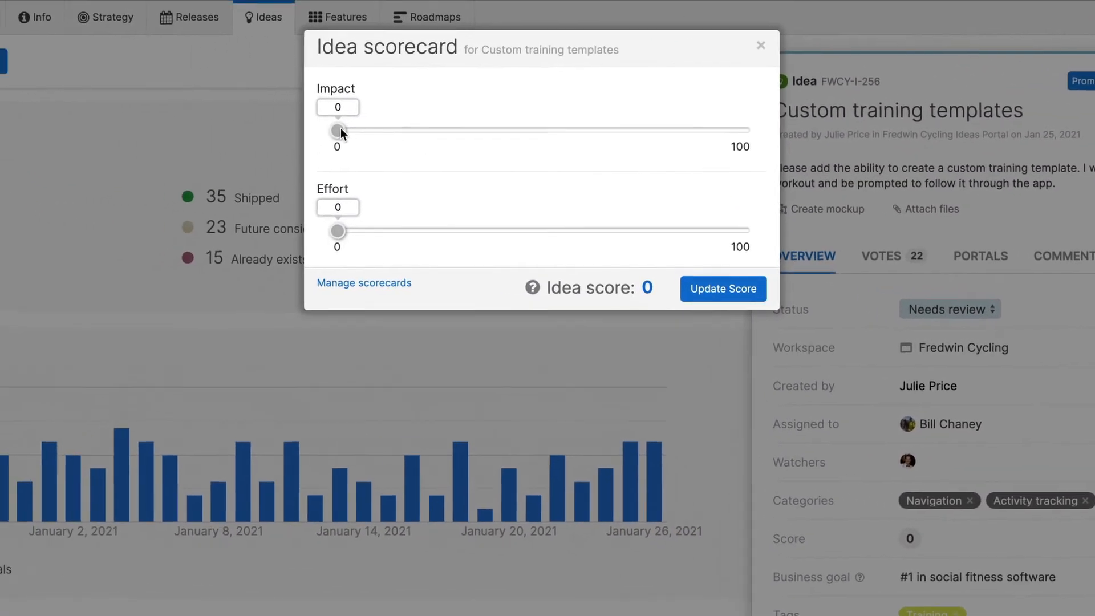
# Set Impact to 53 and Effort to 24, then update the score to 29
pyautogui.moveTo(339, 131); pyautogui.dragTo(560, 131)
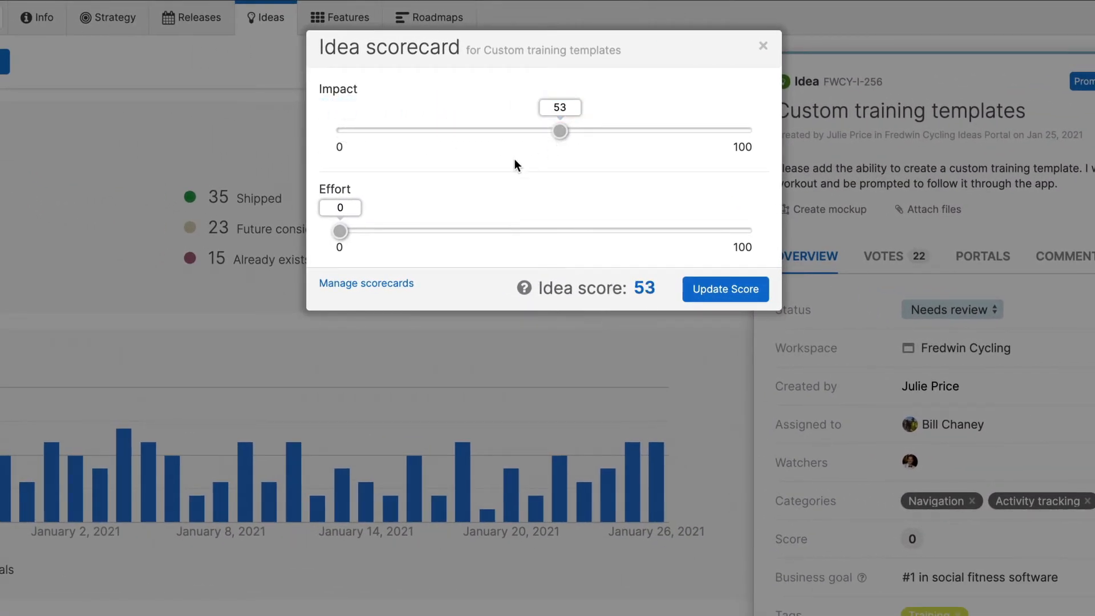
pyautogui.moveTo(339, 230); pyautogui.dragTo(439, 230)
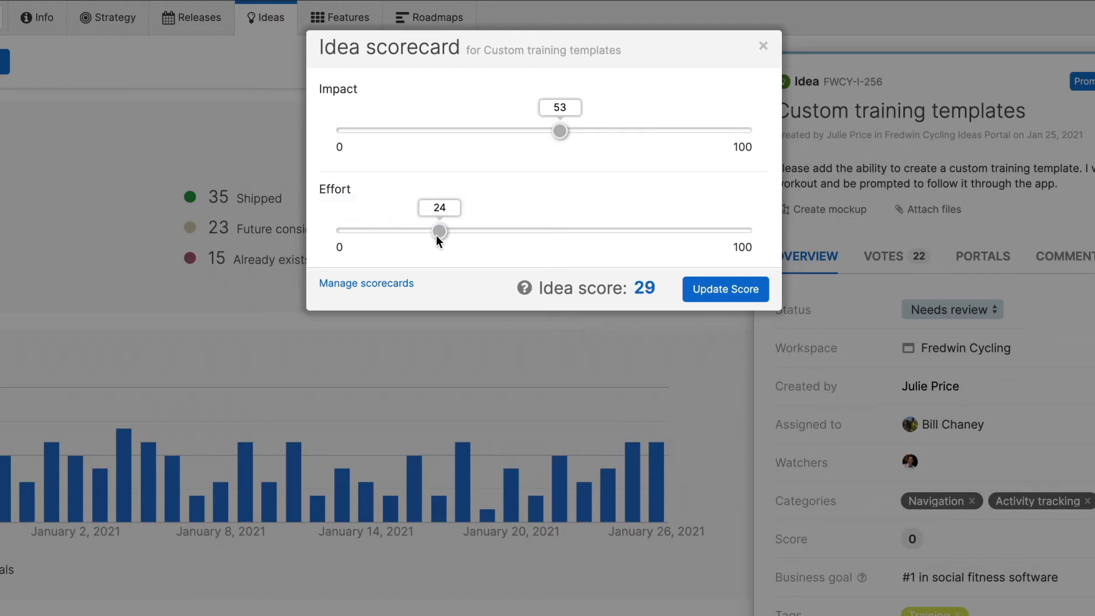
pyautogui.click(726, 290)
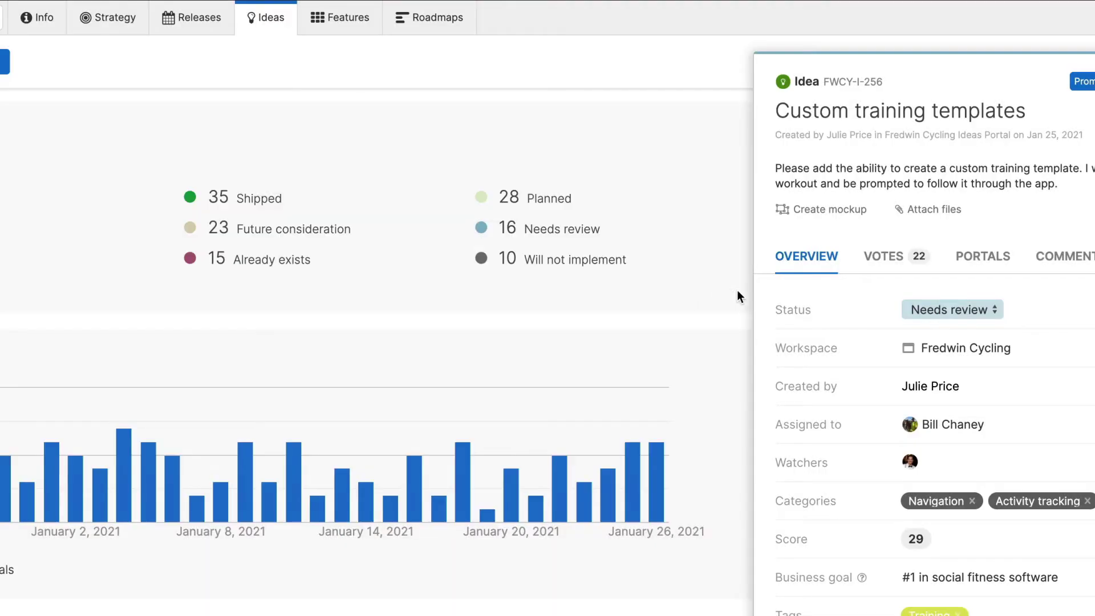
# Set the Custom training templates idea's status to Planned
pyautogui.click(952, 309)
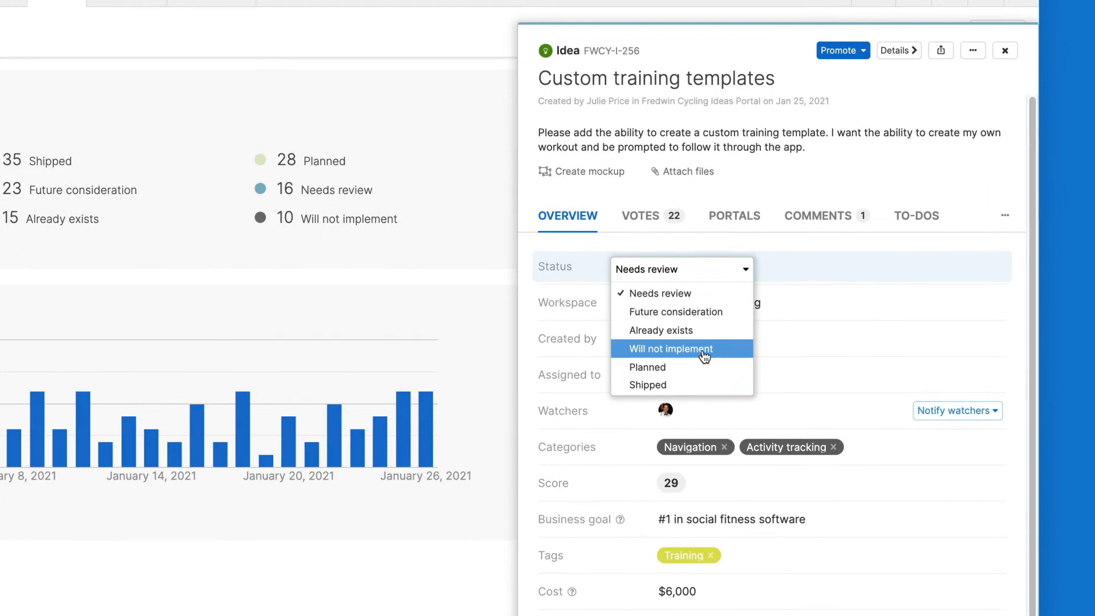
pyautogui.click(647, 367)
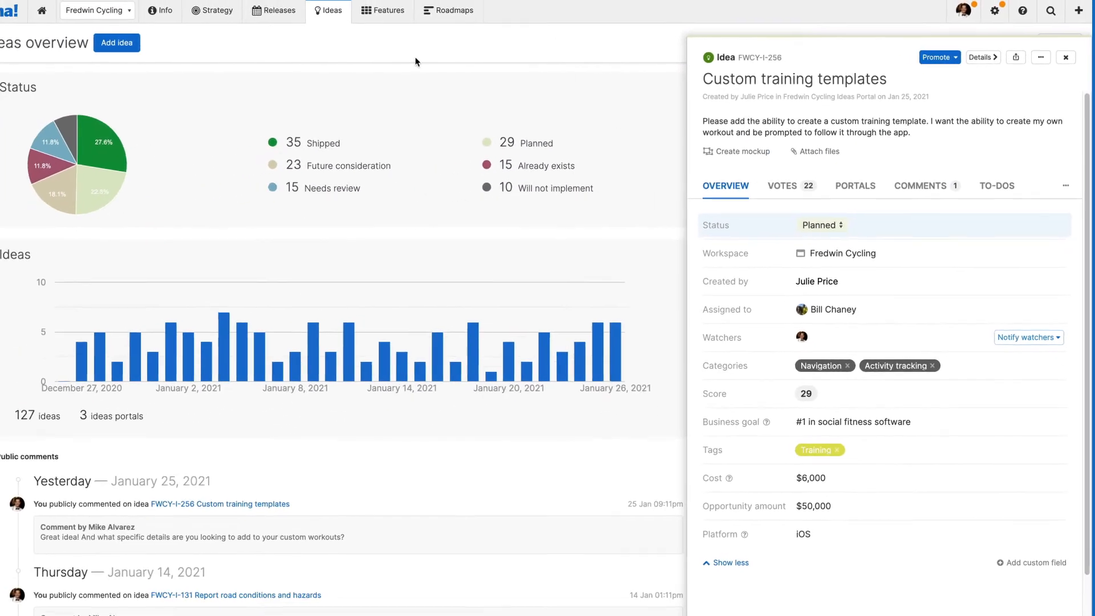
# Open the ideas list, sort Idea votes 9 to 1, and change the view type
pyautogui.click(331, 11)
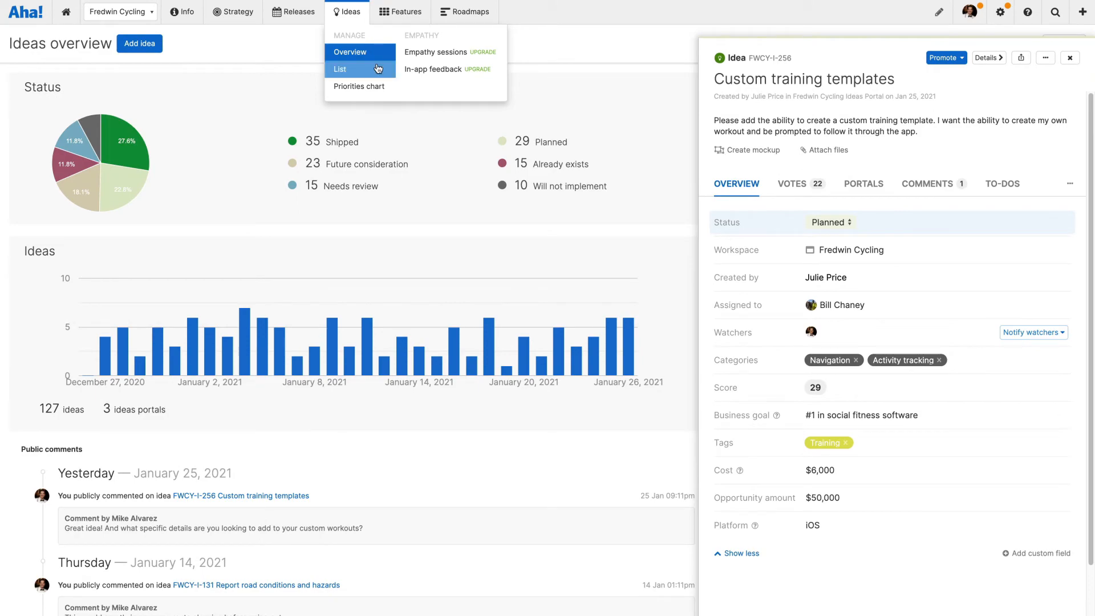
pyautogui.click(340, 68)
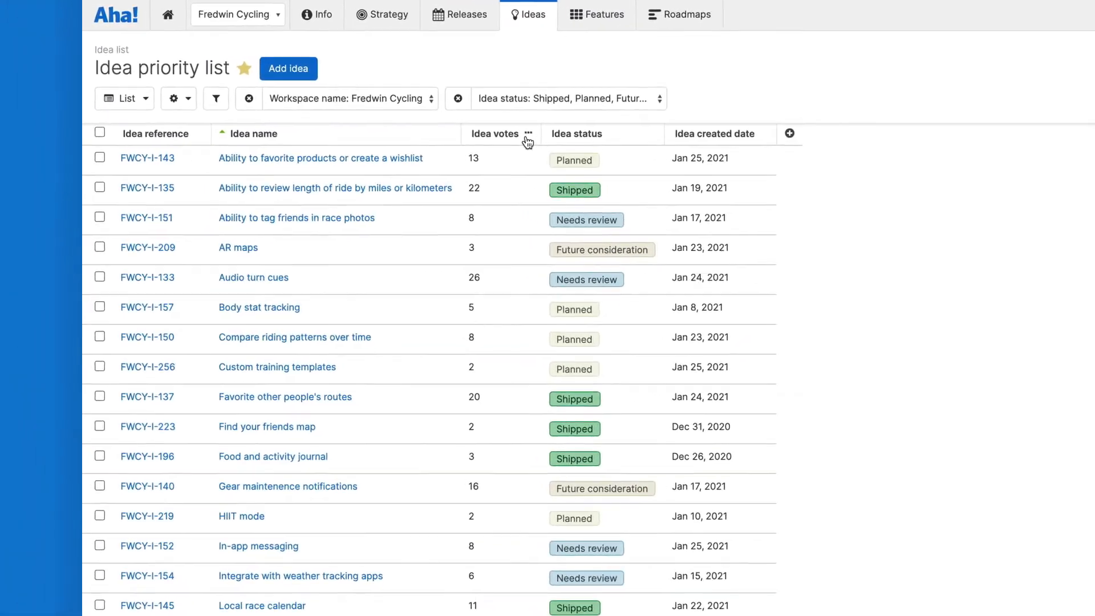
pyautogui.click(526, 134)
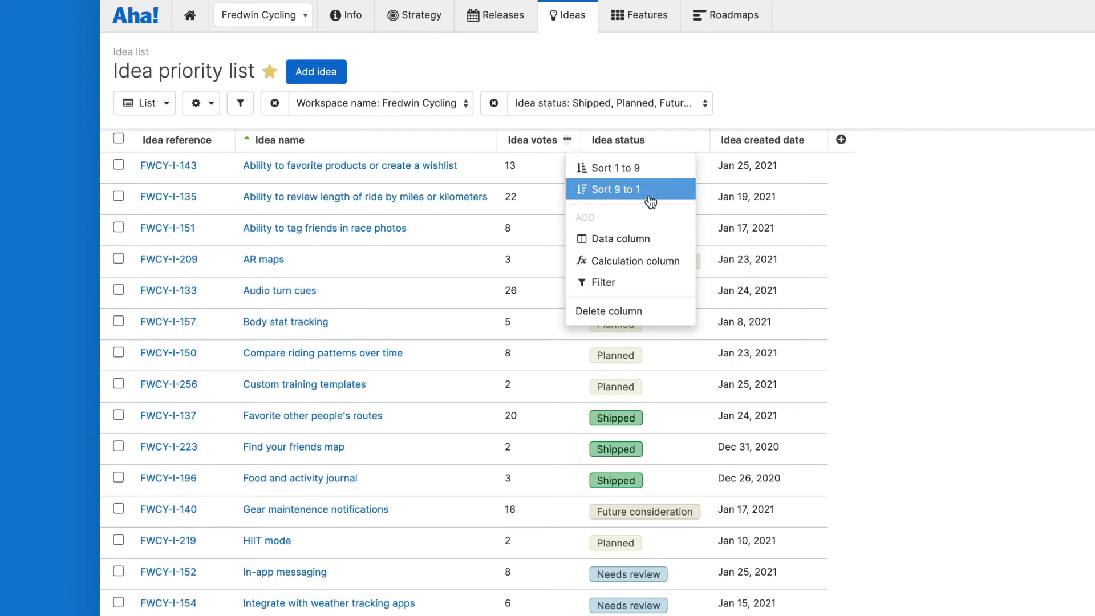
pyautogui.click(616, 189)
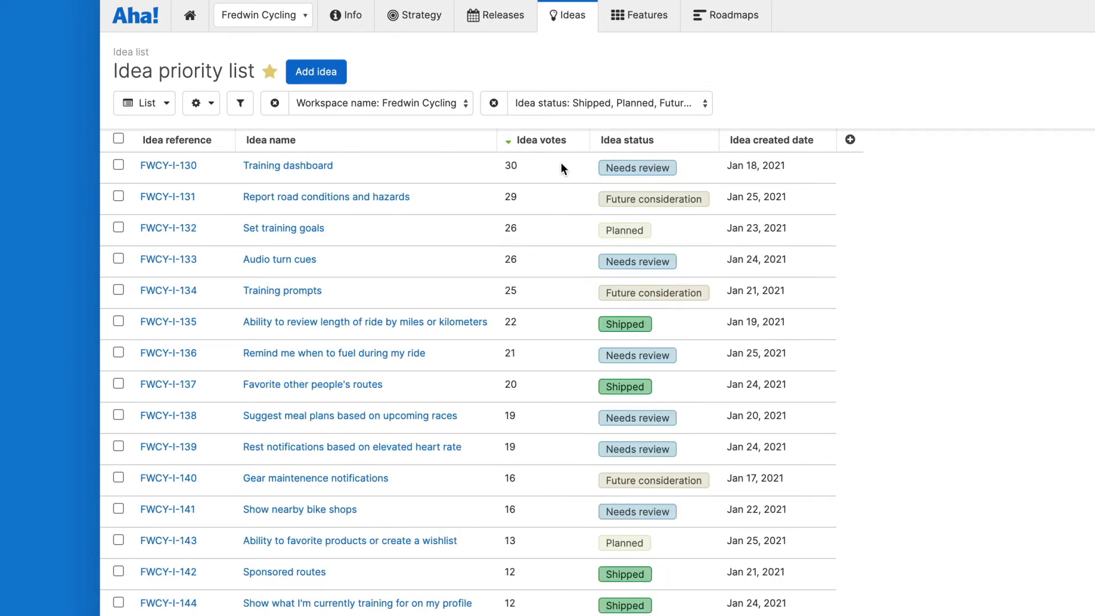
pyautogui.click(145, 103)
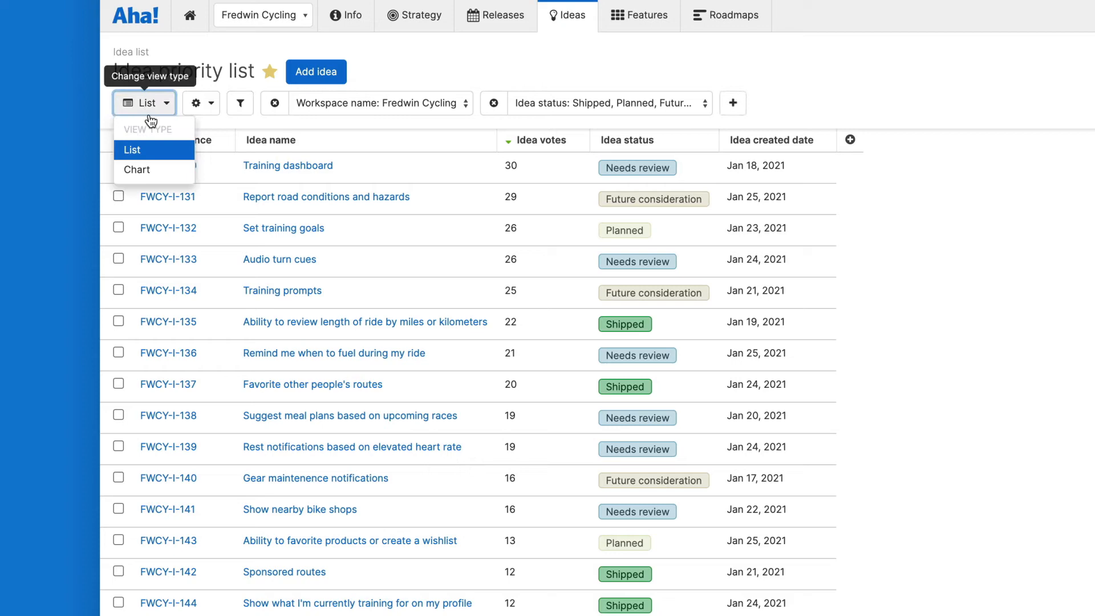
pyautogui.click(137, 169)
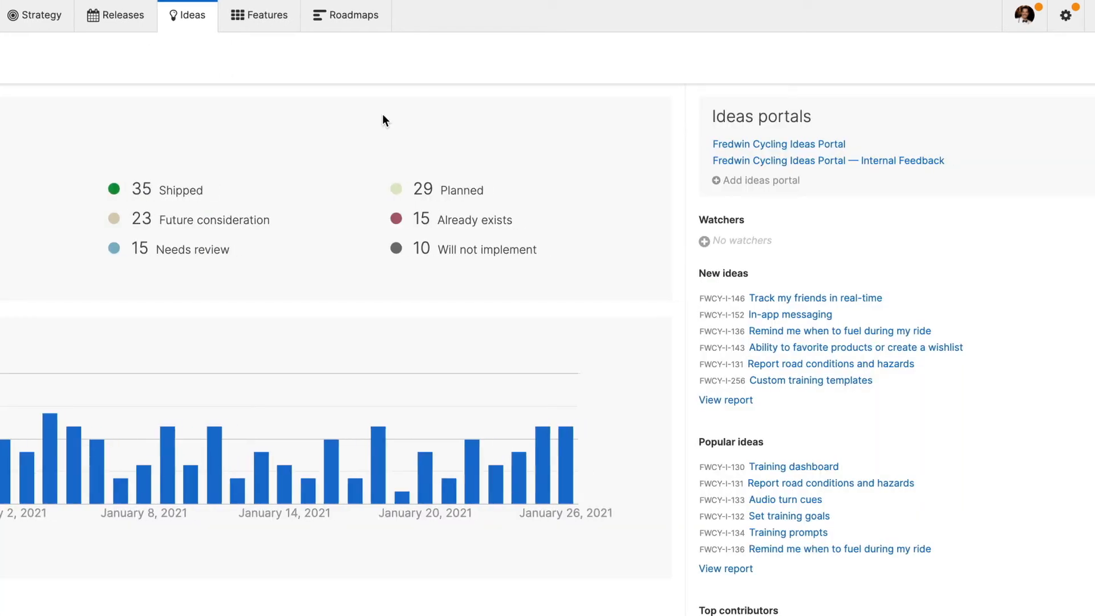
# Promote the Custom training templates idea to a feature in FWCY - iOS 14.3, then view FWCY-125
pyautogui.click(811, 381)
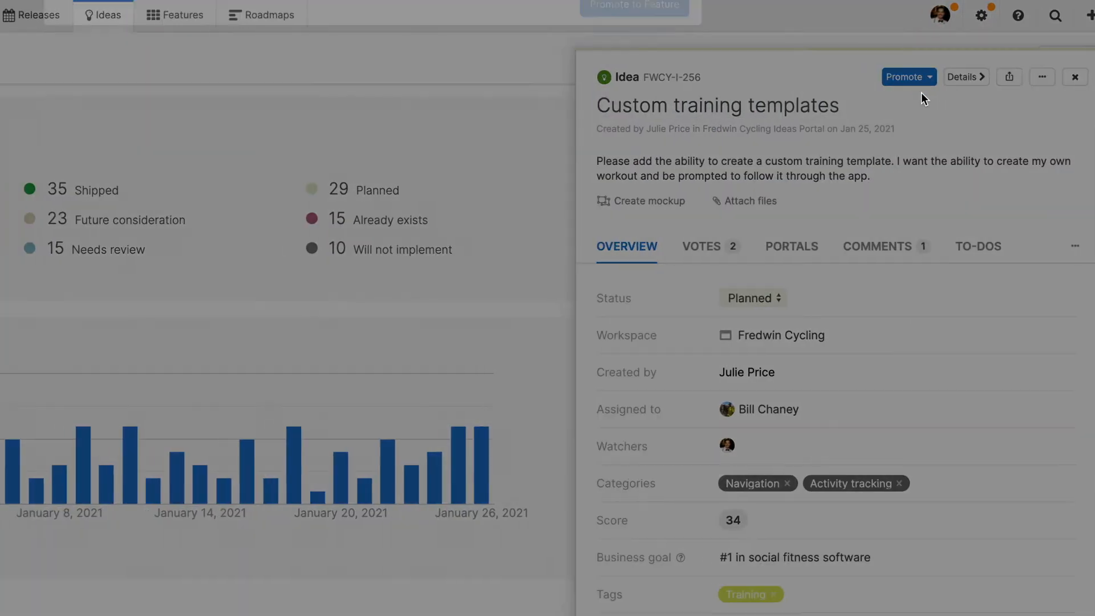
pyautogui.click(904, 76)
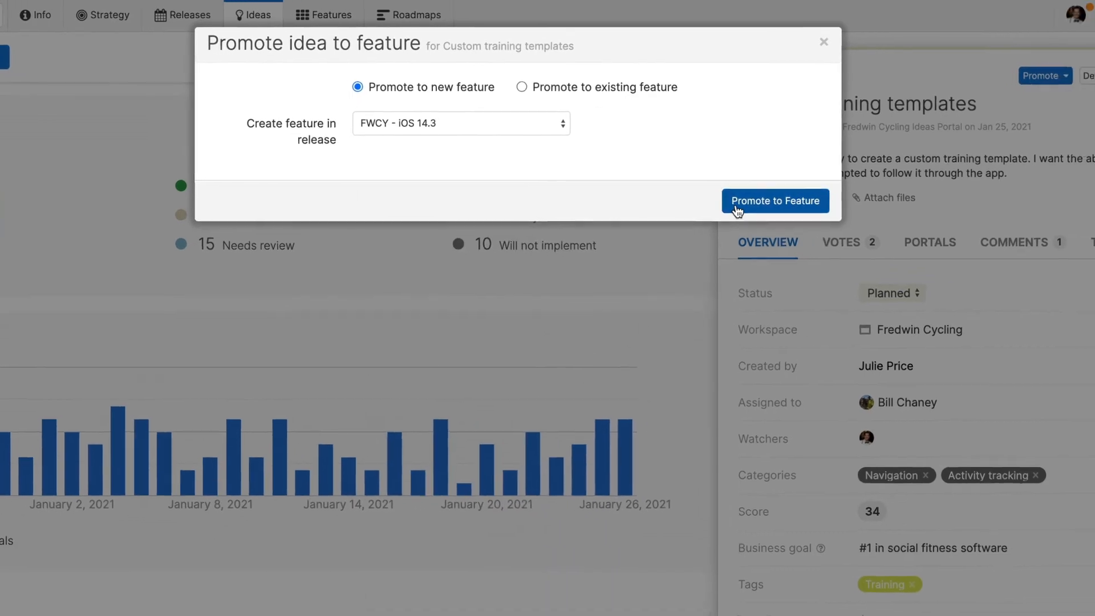
pyautogui.click(775, 201)
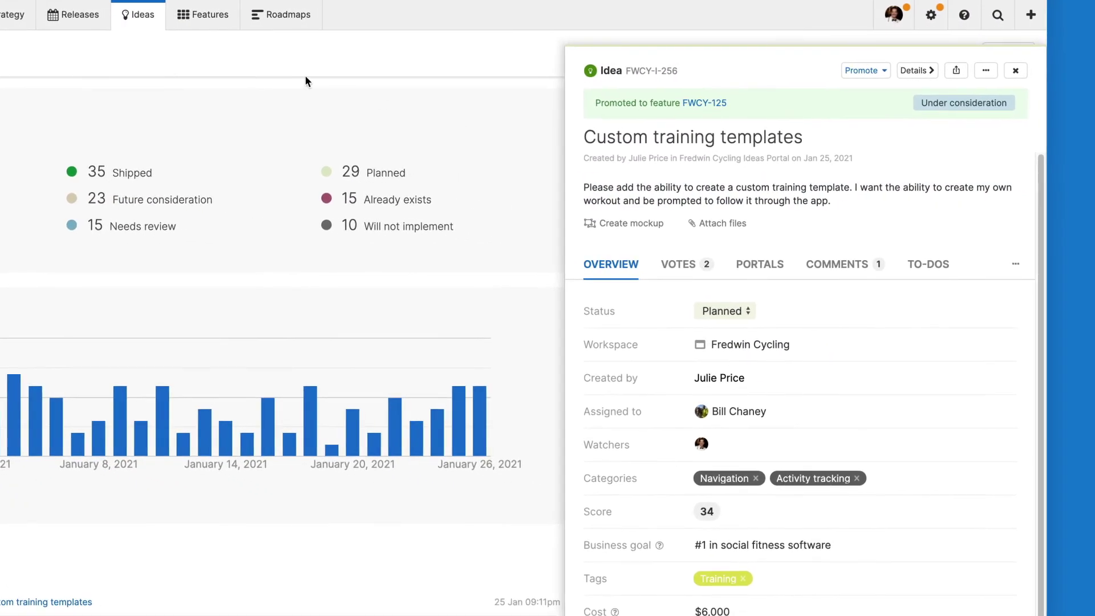
pyautogui.click(211, 14)
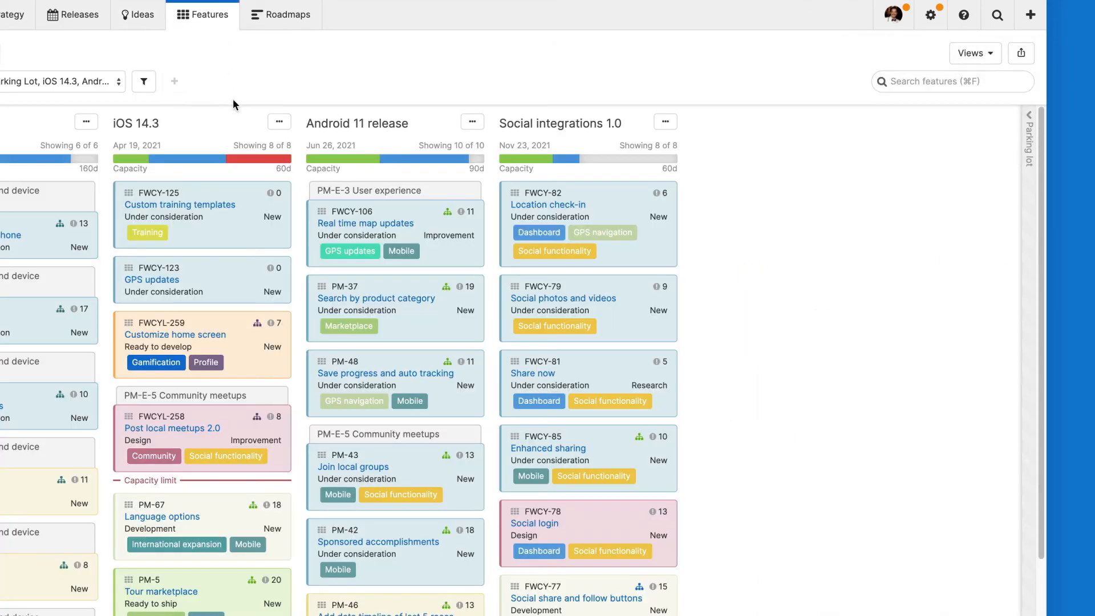
# Set feature FWCY-125 to Define status and return to the ideas overview
pyautogui.click(179, 205)
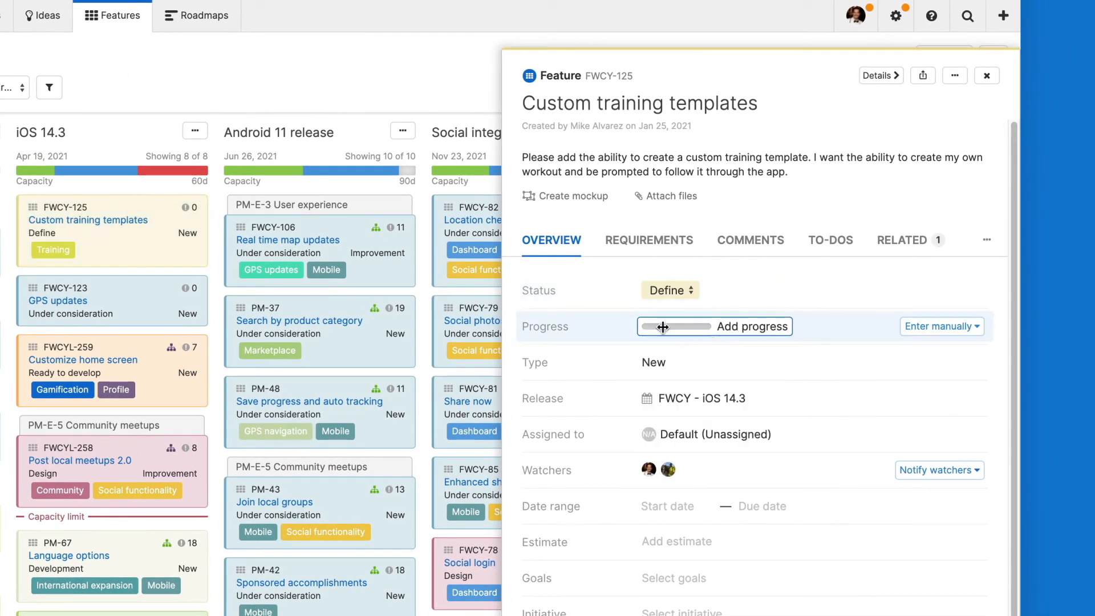
pyautogui.click(986, 75)
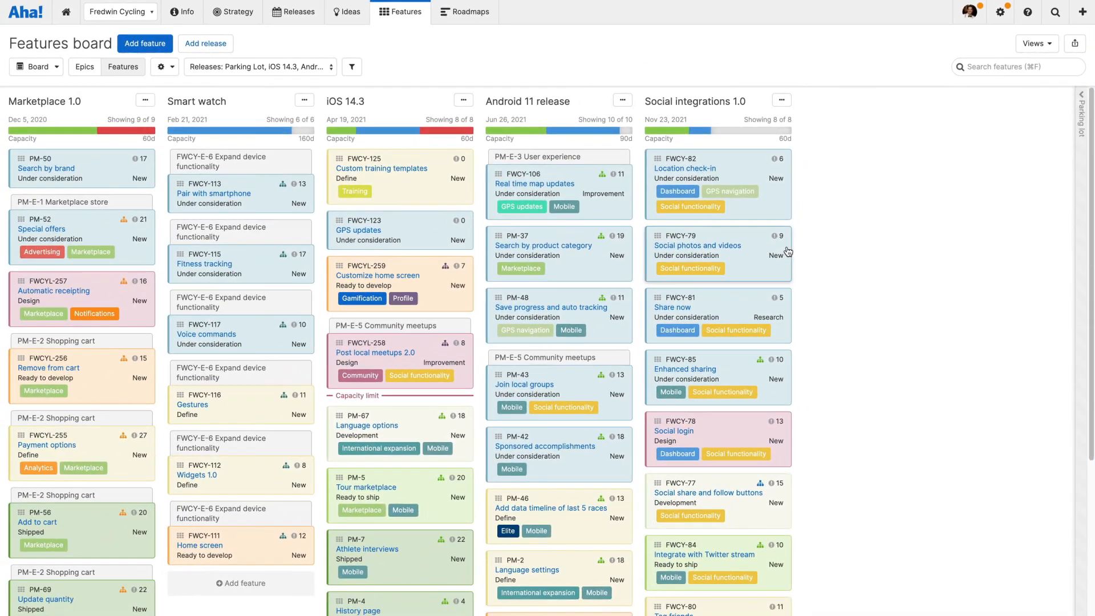
pyautogui.click(352, 12)
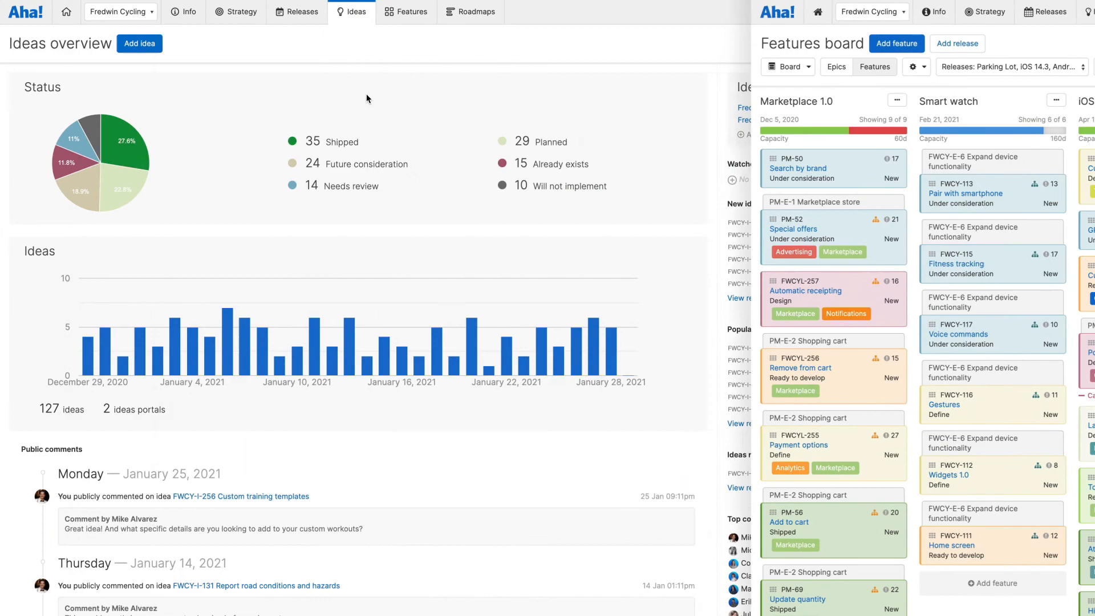
pyautogui.click(354, 12)
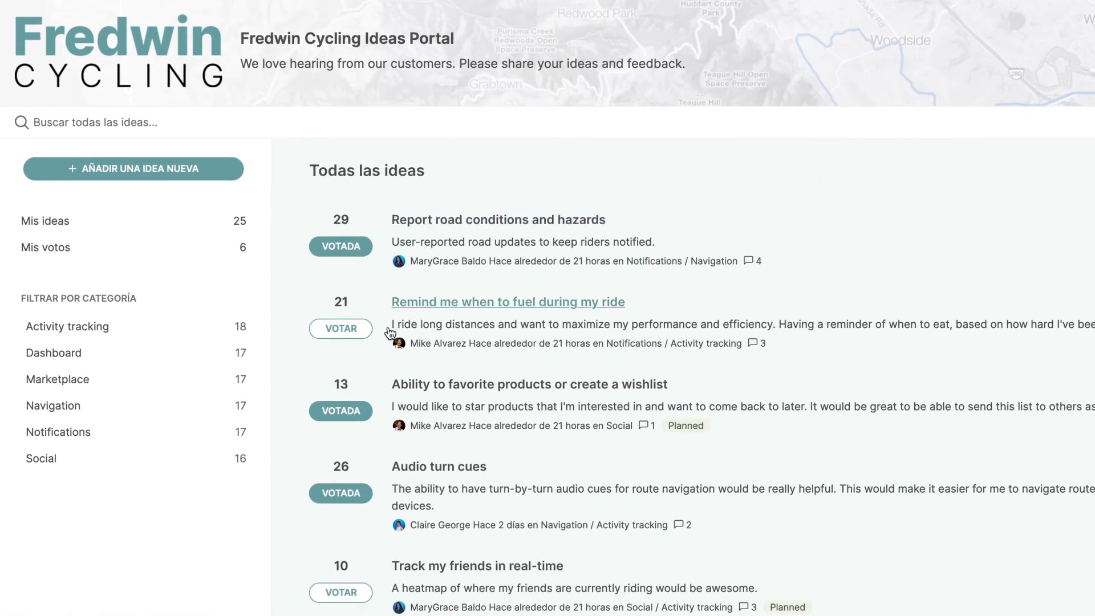
pyautogui.click(340, 328)
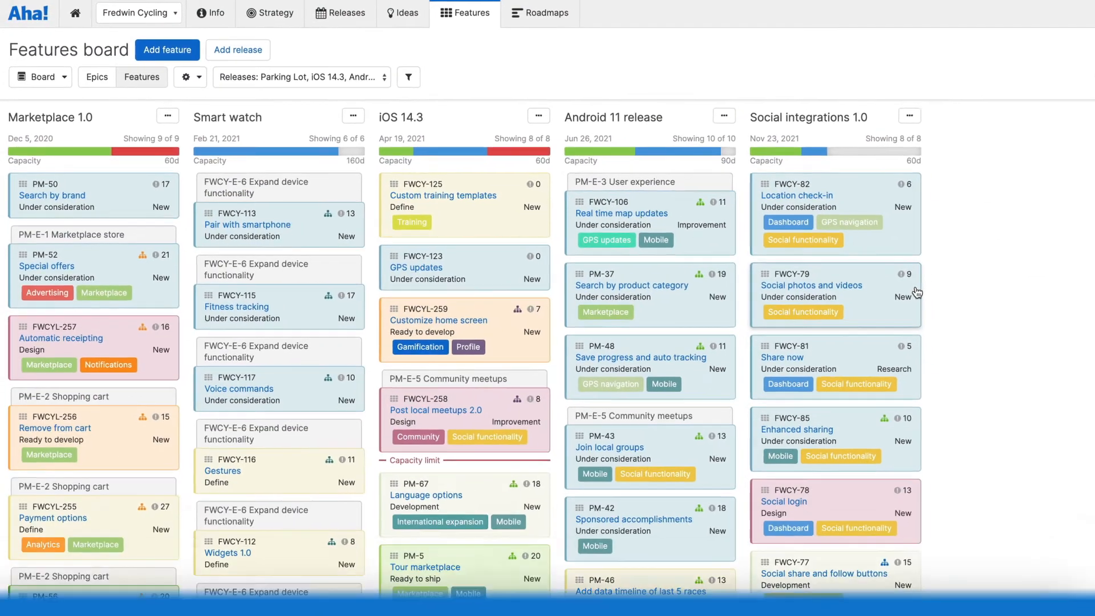
# Choose 'Get help from an expert' from the top-bar help menu
pyautogui.click(1030, 12)
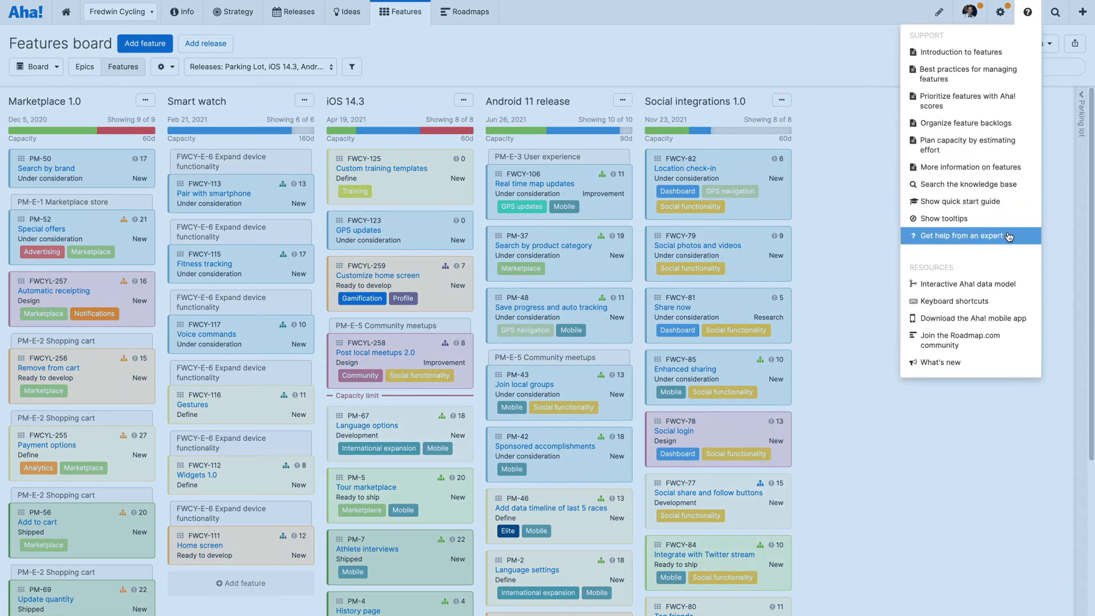
pyautogui.click(967, 236)
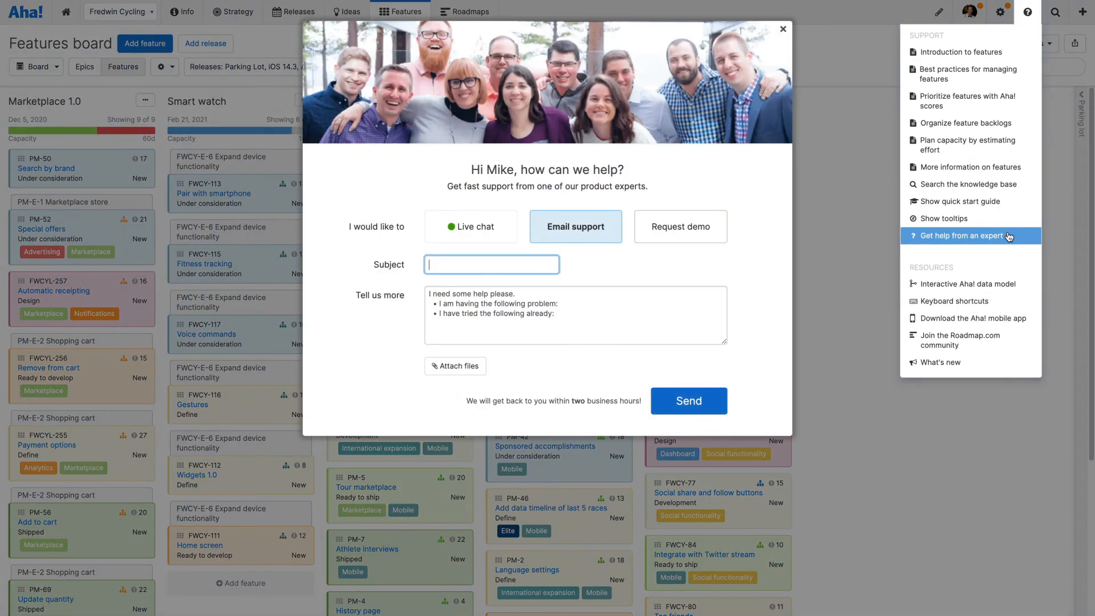